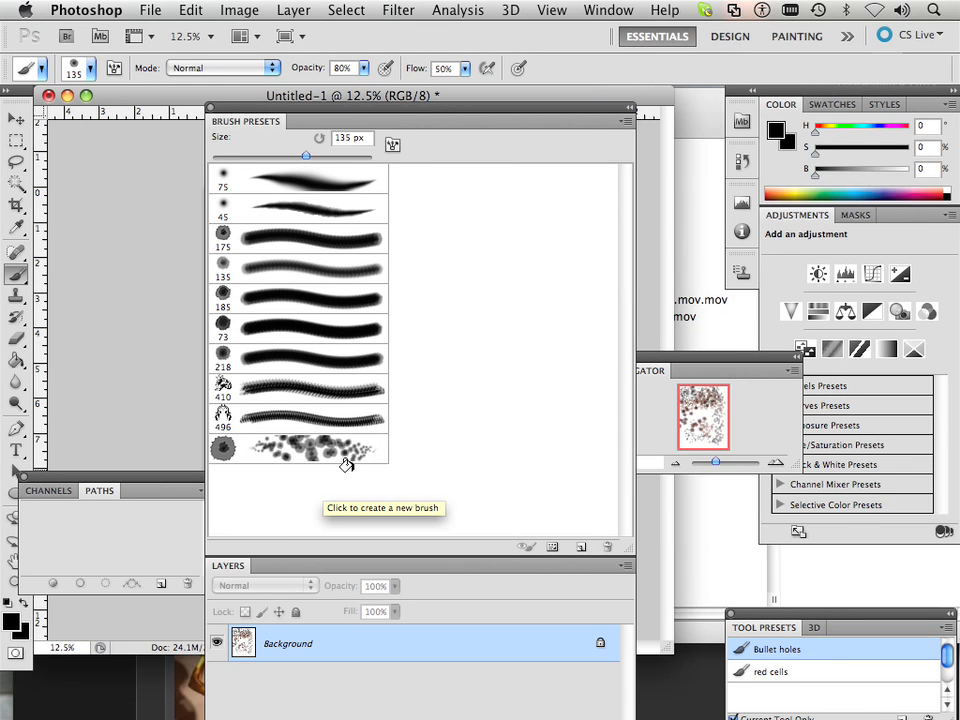
Replace the brush library without saving, removing the scattered brush and leaving nine brushes
left_click(627, 120)
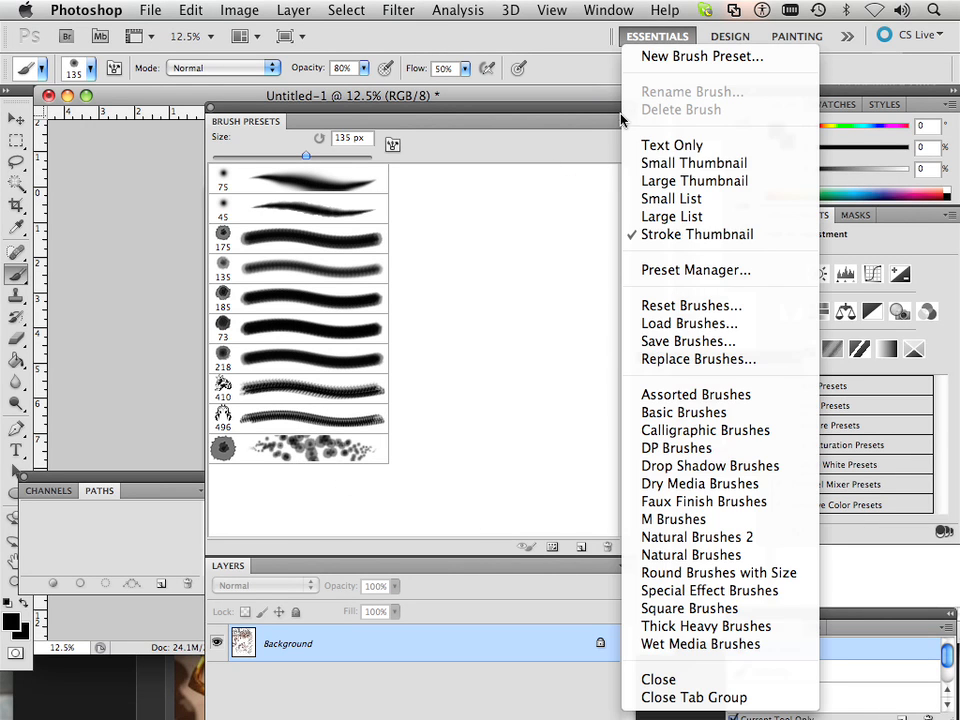
mouse_move(697, 359)
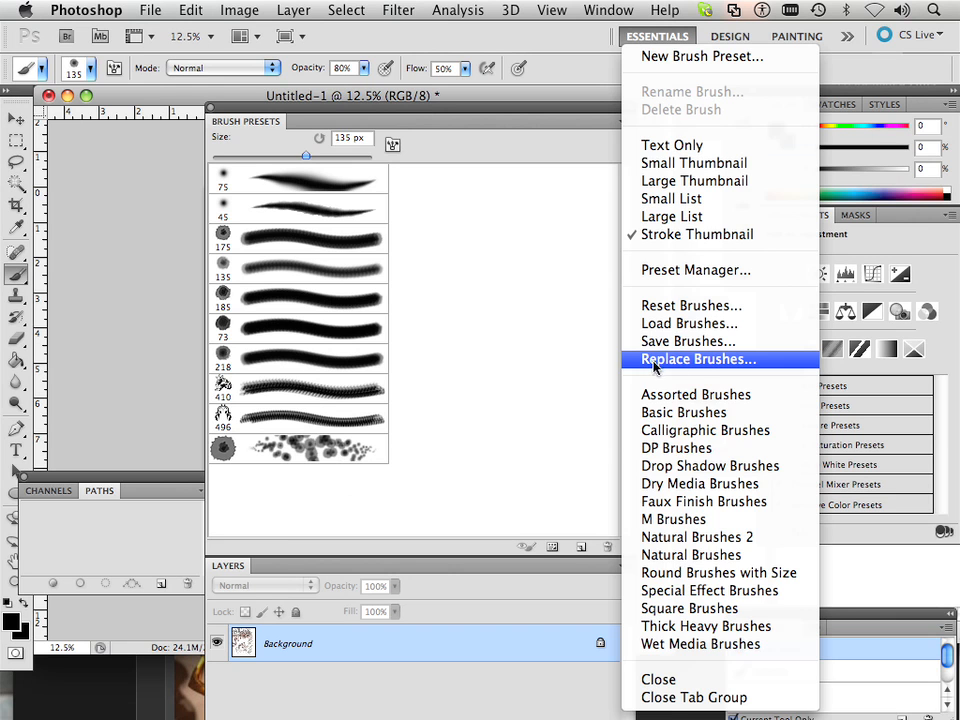
left_click(697, 358)
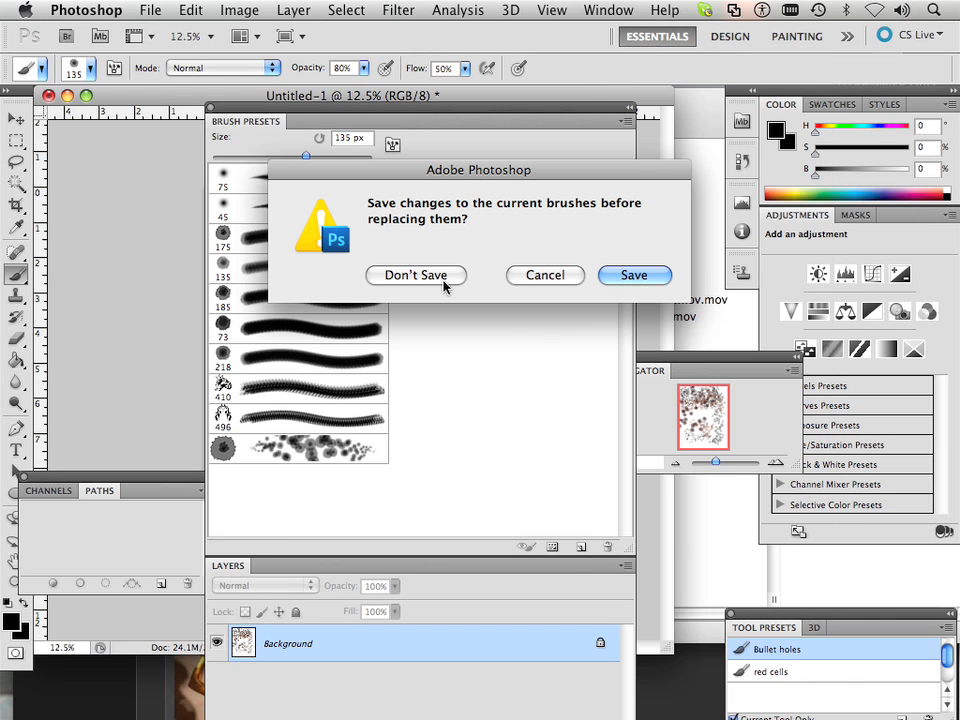
left_click(415, 275)
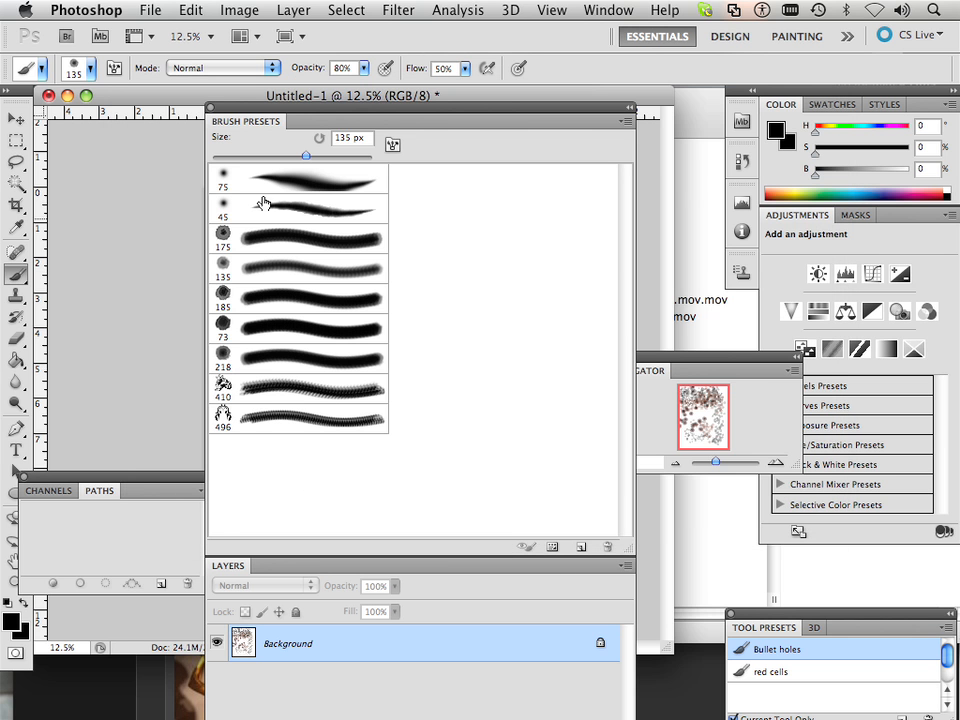
mouse_move(326, 430)
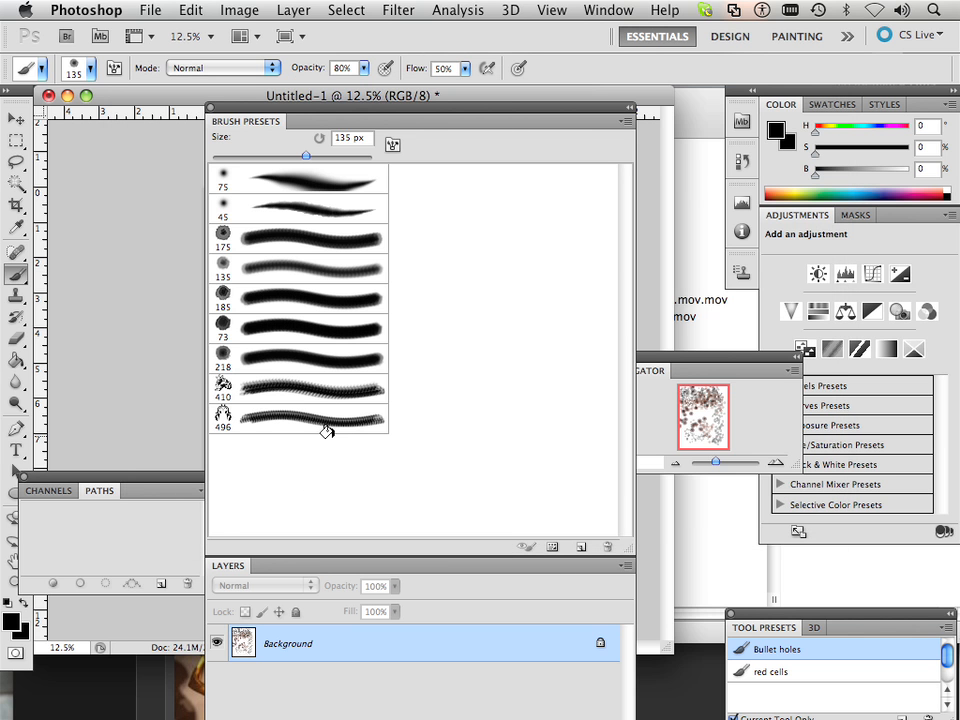
mouse_move(317, 442)
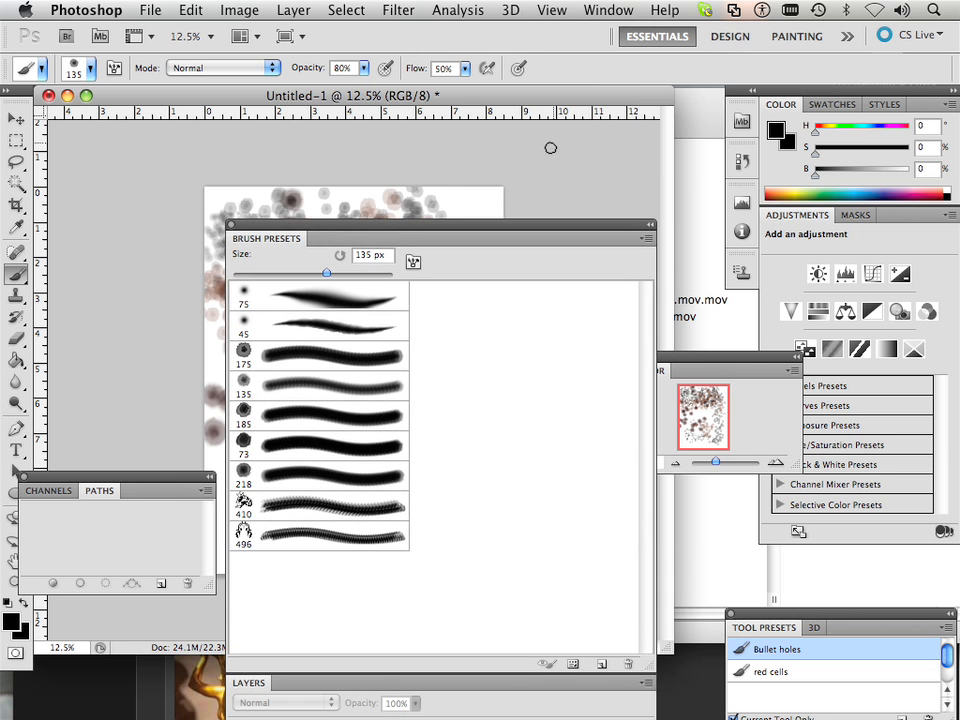
Show the Brush panel and dock it beside the Brush Presets panel
left_click(608, 9)
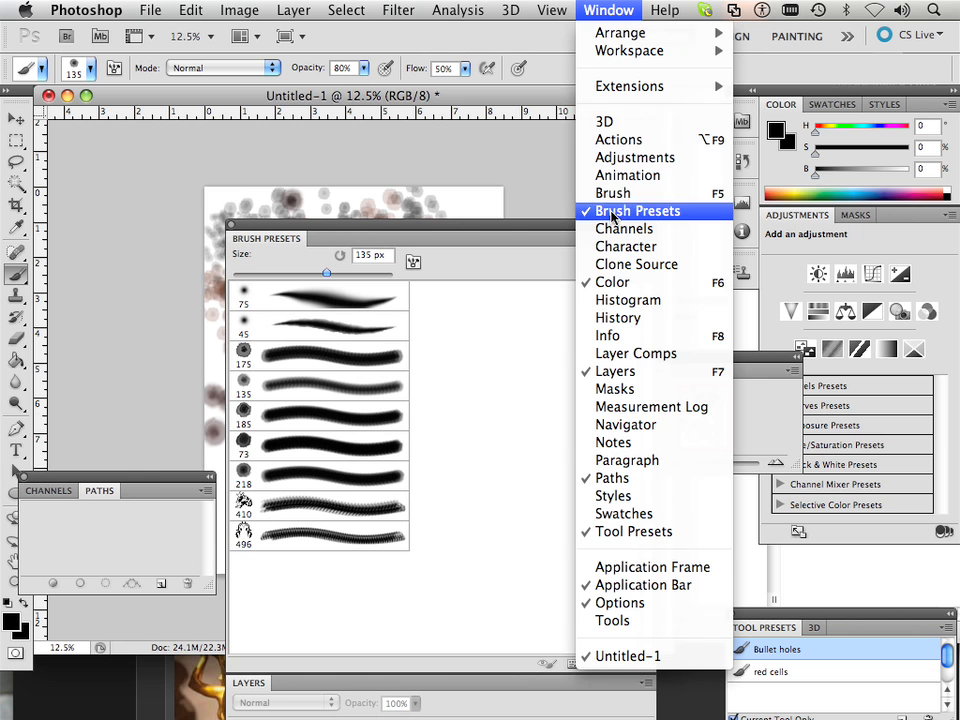
left_click(612, 193)
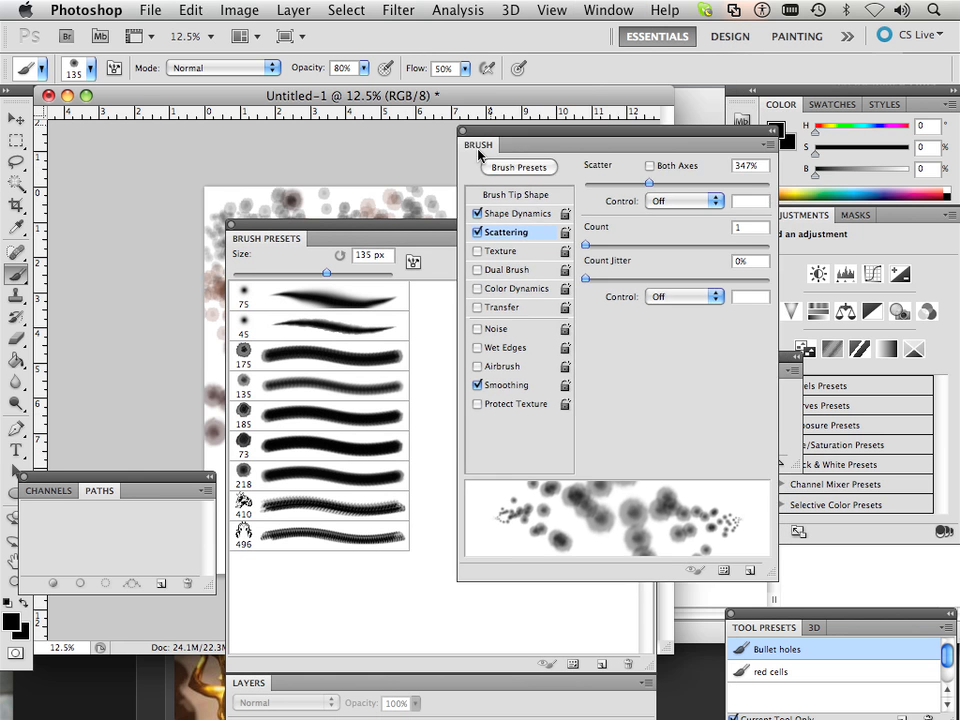
left_click_drag(478, 145, 327, 237)
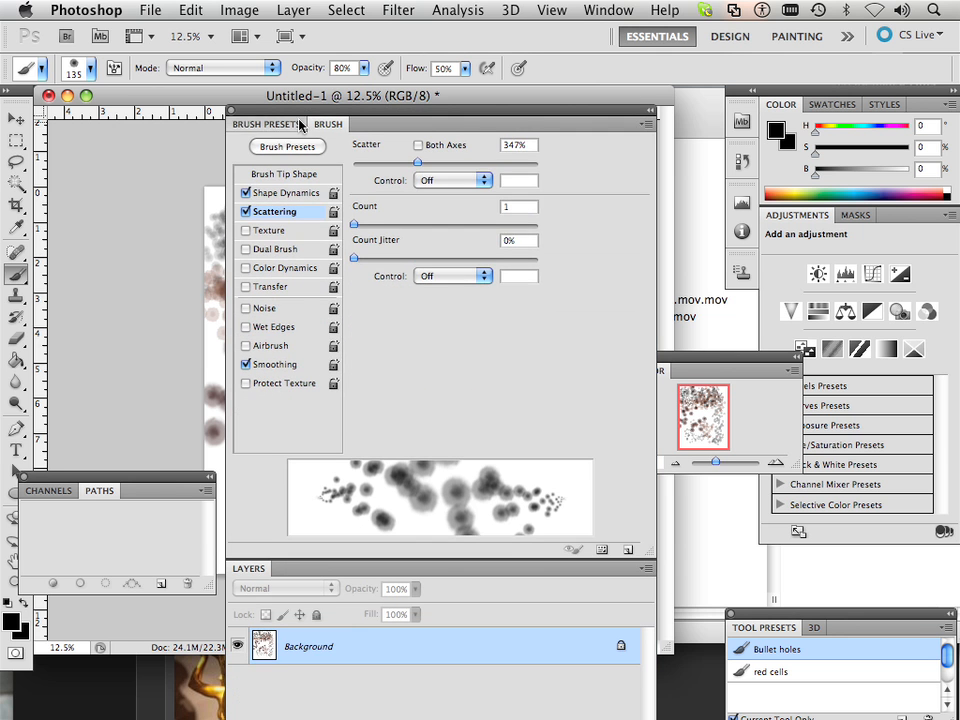
Select the 175 px soft brush preset and view its brush settings
left_click(265, 124)
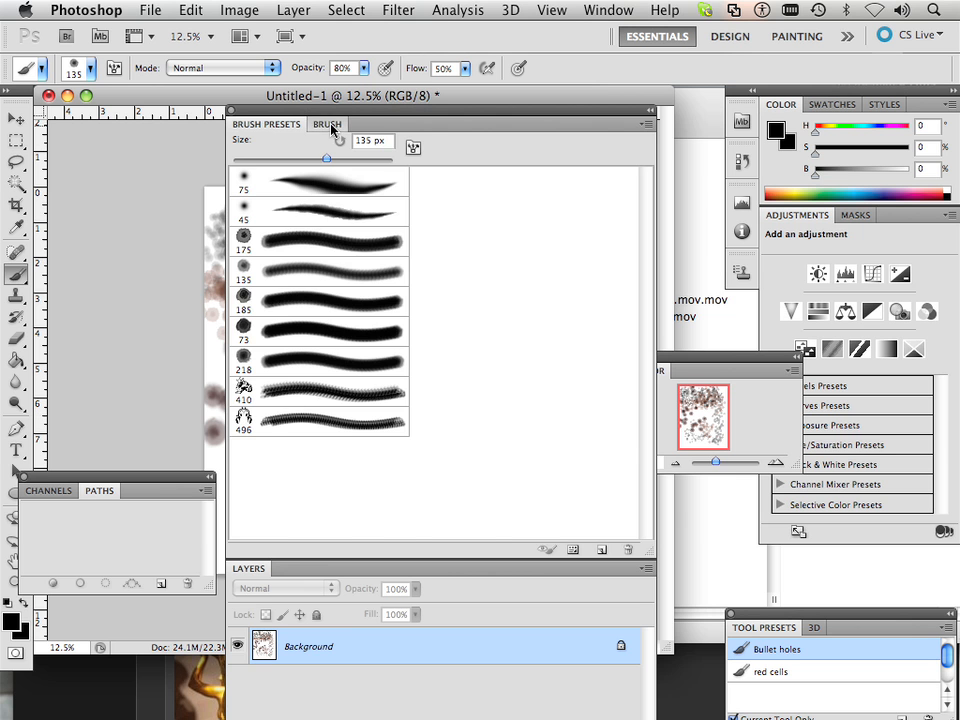
left_click(320, 240)
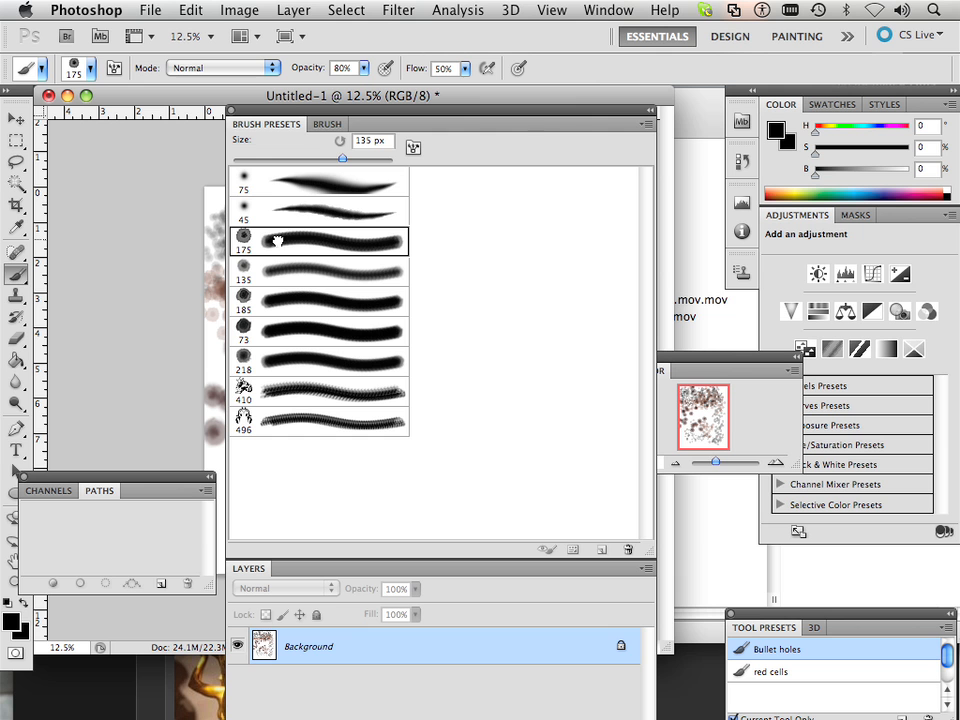
left_click(320, 240)
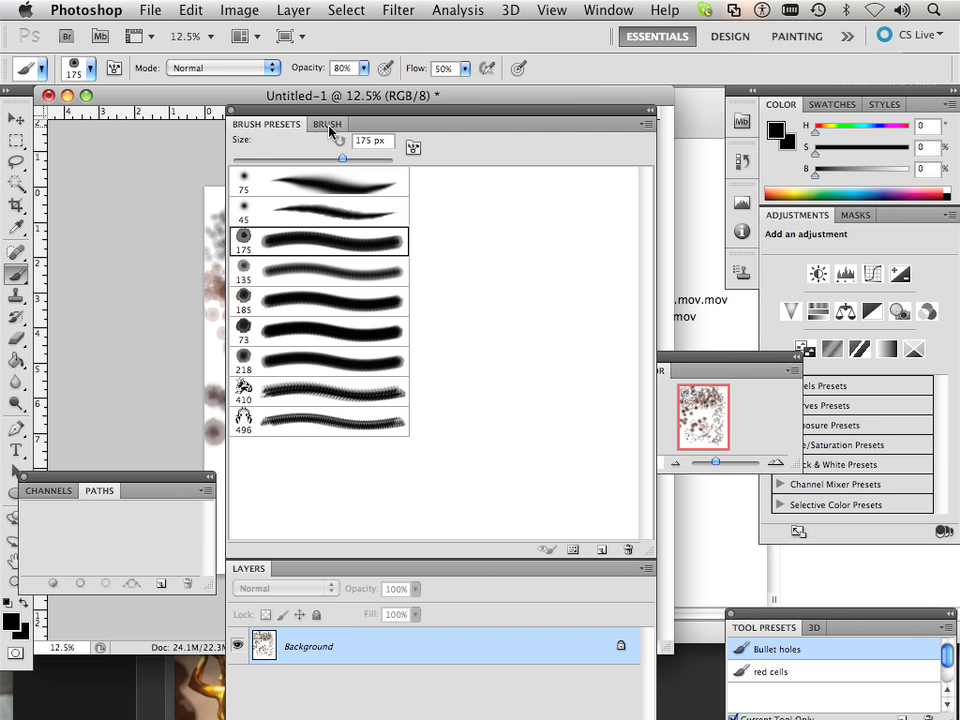
left_click(328, 123)
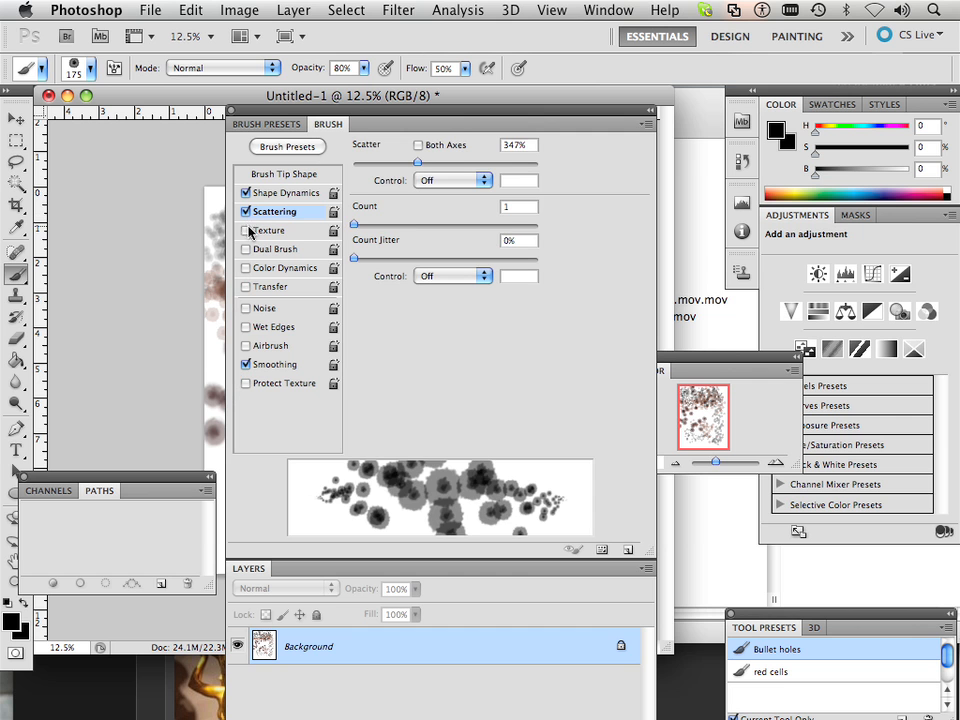
Set scatter to 352% and angle jitter to 93%, then paint test dabs
left_click_drag(418, 162, 422, 162)
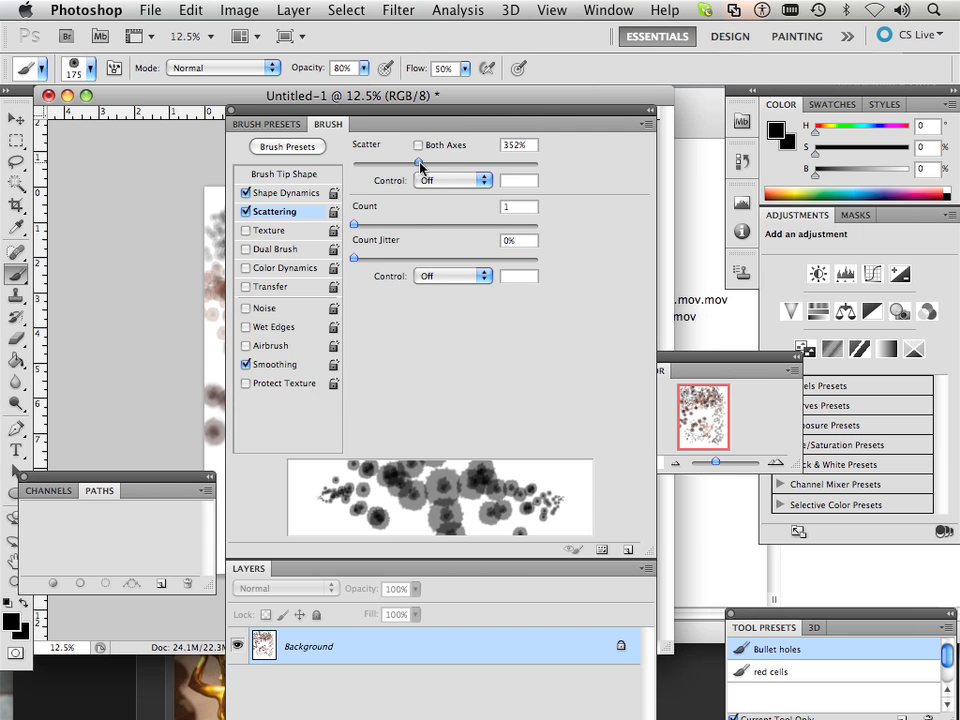
left_click(287, 192)
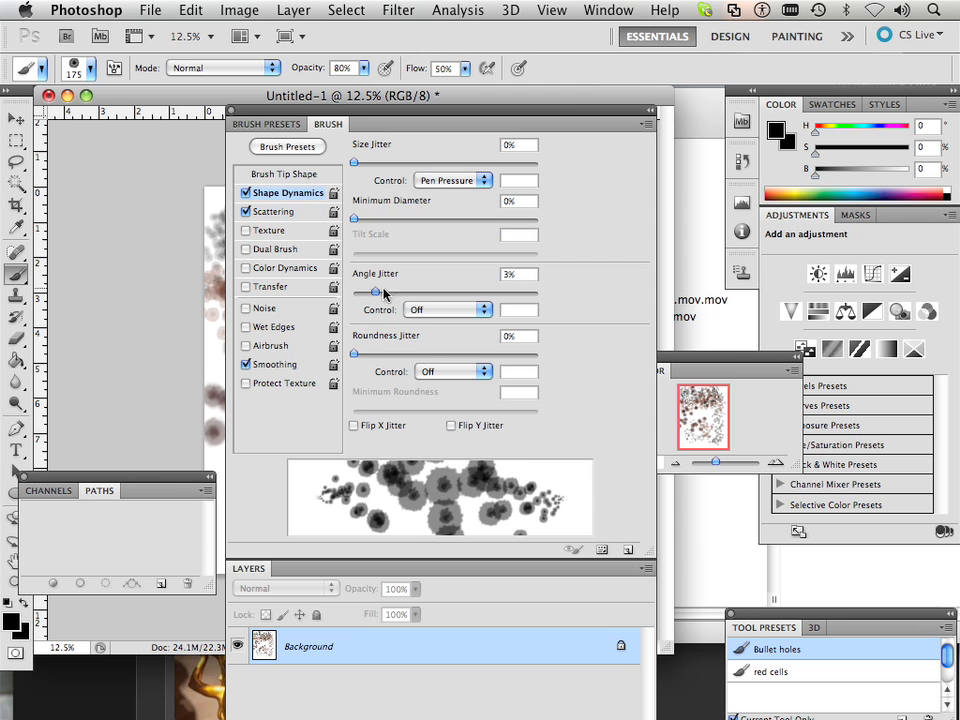
left_click_drag(378, 291, 520, 291)
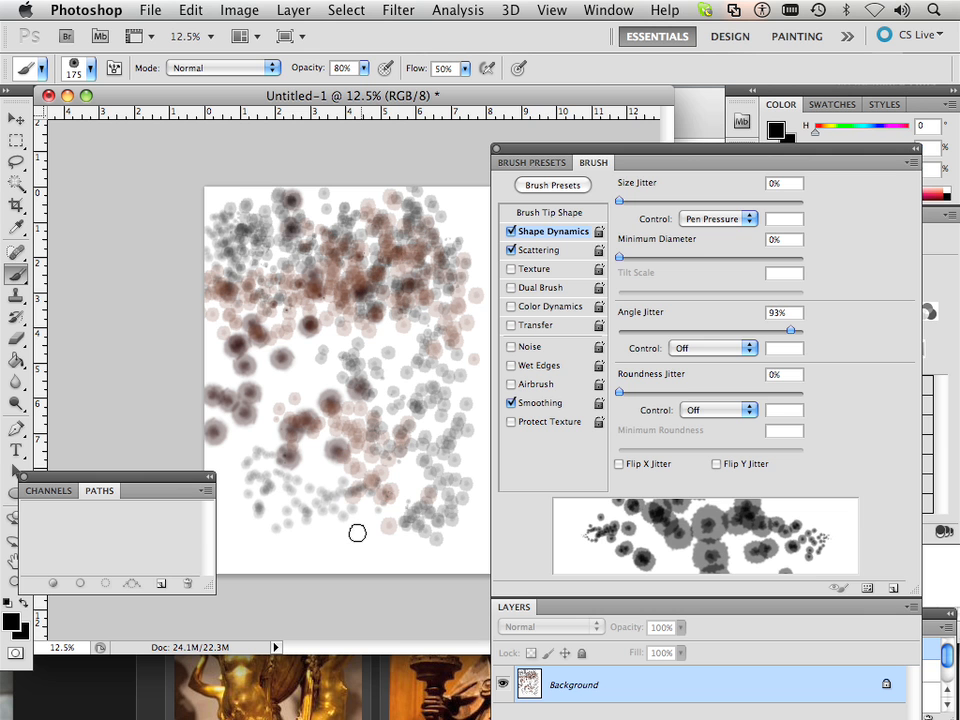
left_click_drag(357, 533, 410, 560)
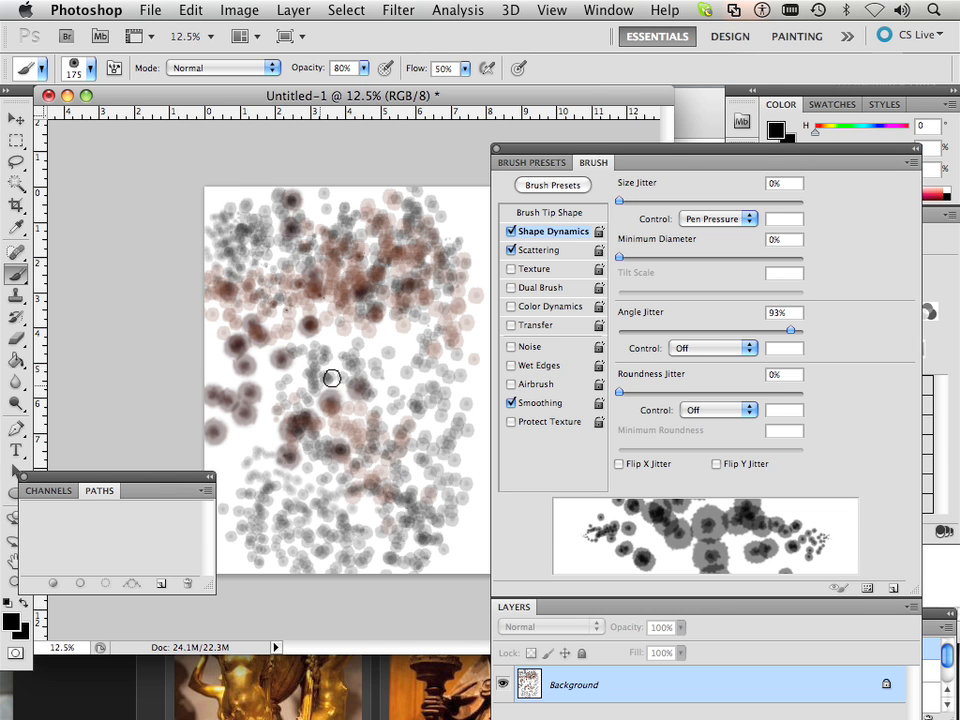
left_click_drag(332, 378, 390, 517)
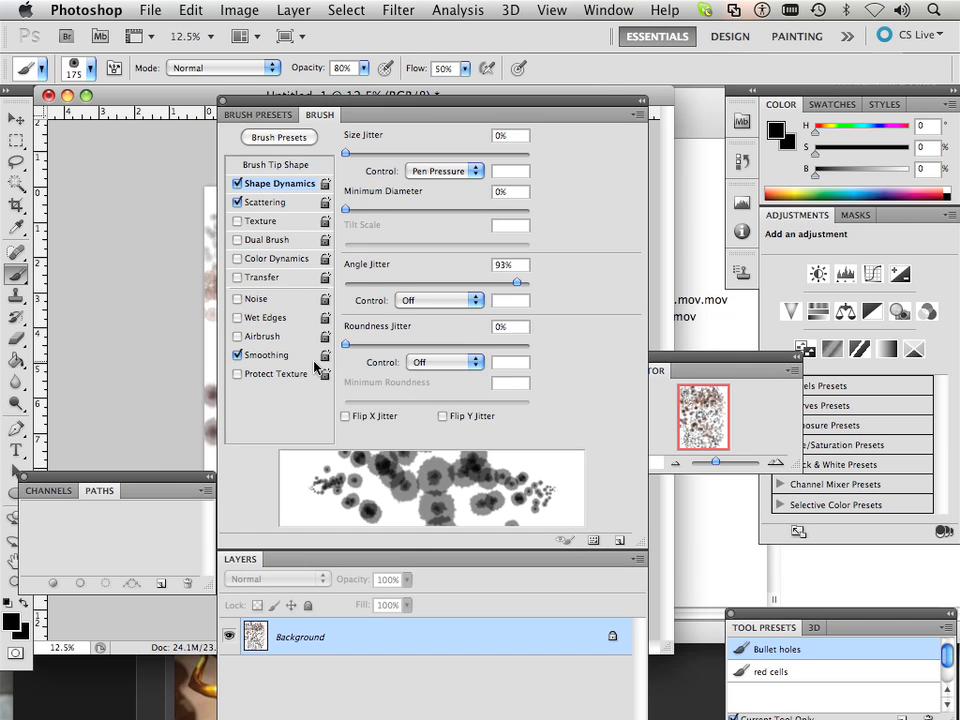
mouse_move(498, 245)
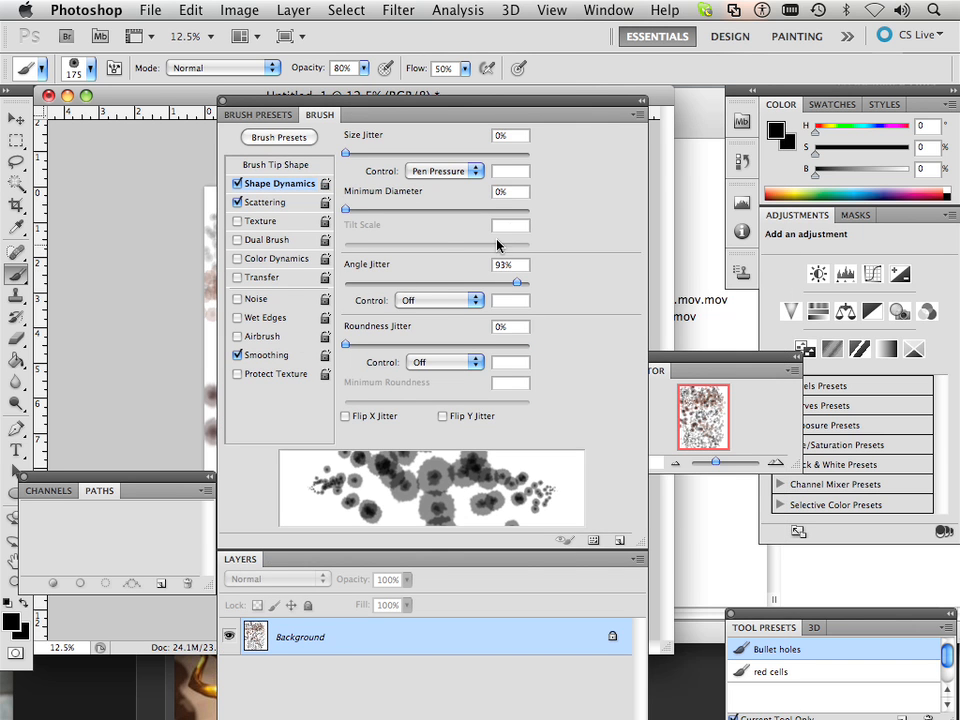
mouse_move(633, 130)
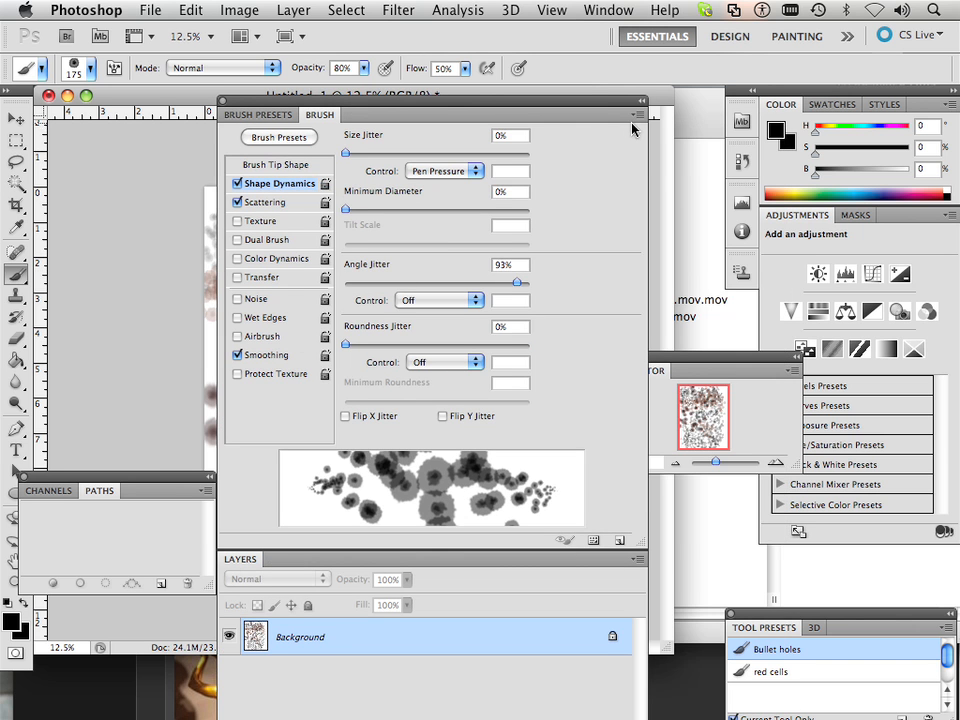
Save the current 175 px scattered brush as a new preset named 'cells'
left_click(641, 100)
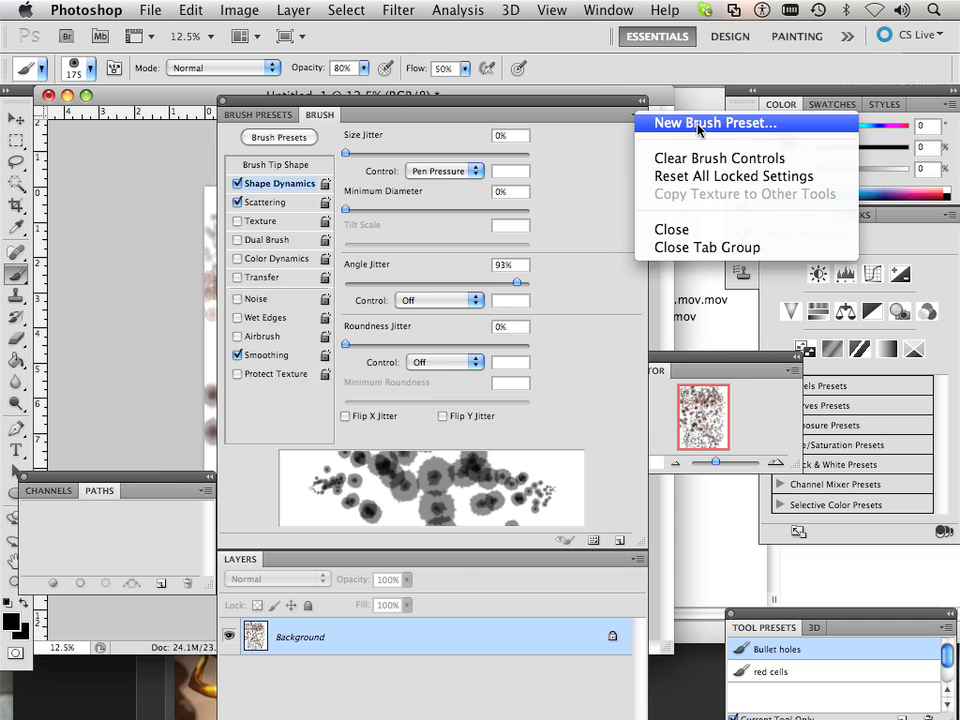
left_click(713, 122)
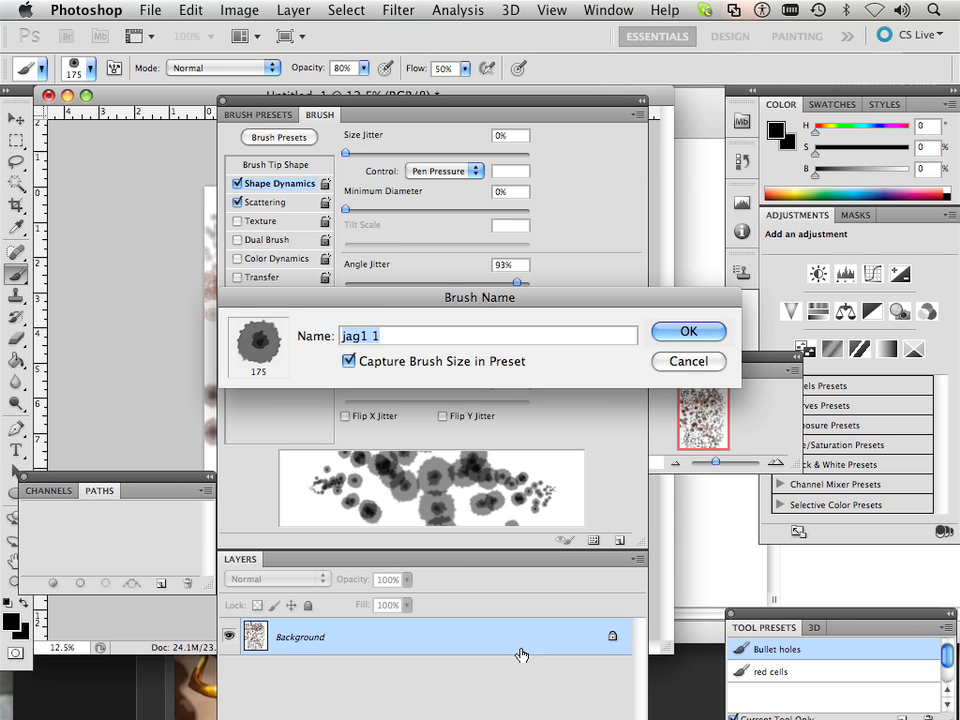
type("cells")
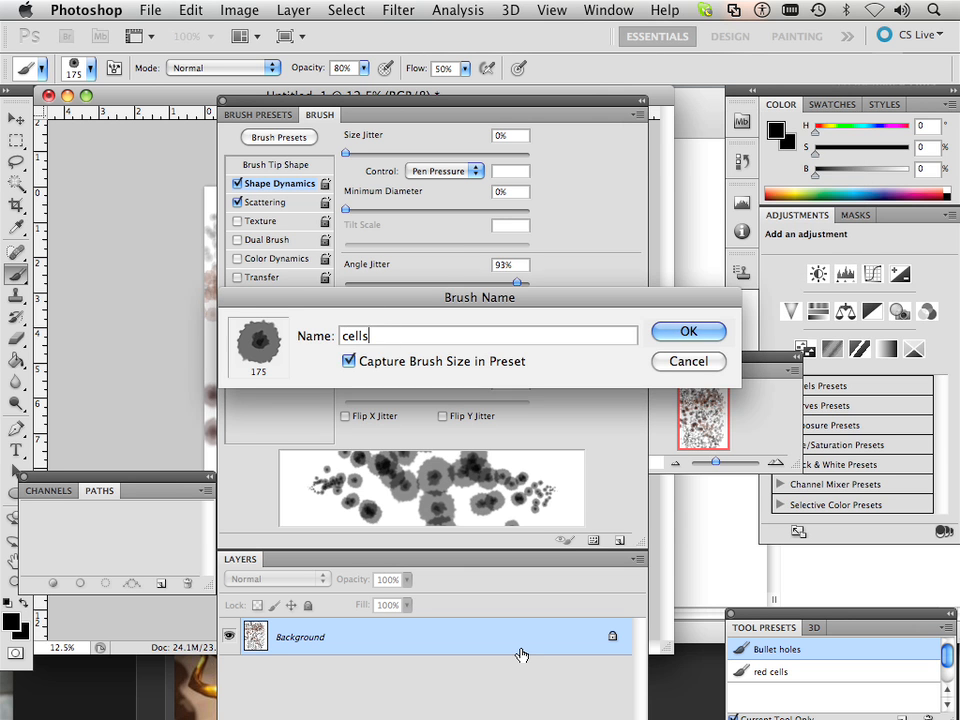
left_click(688, 331)
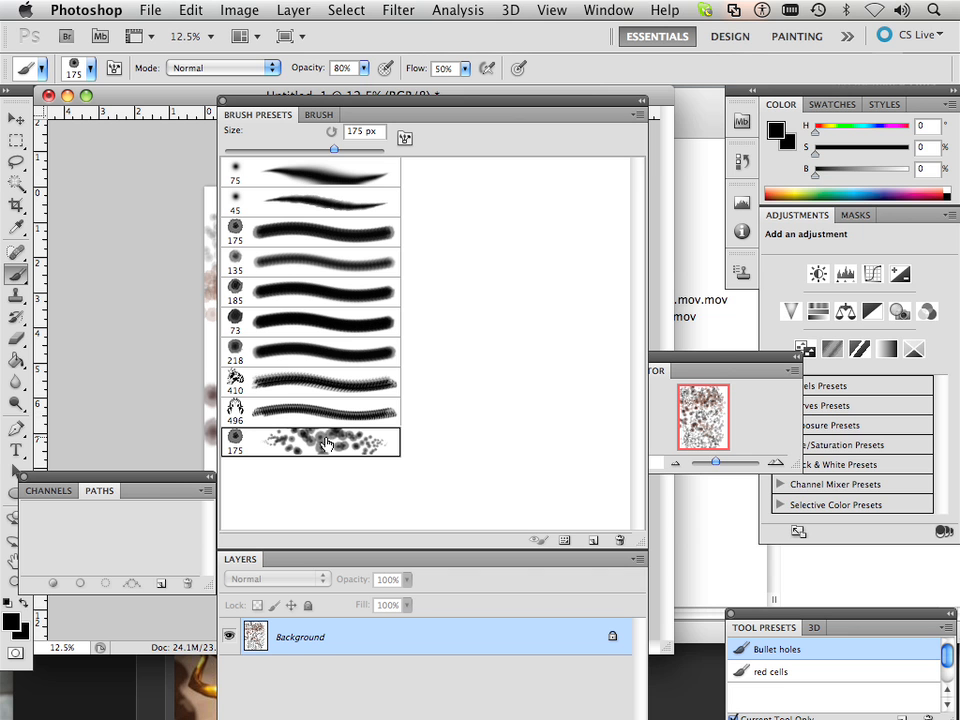
mouse_move(412, 348)
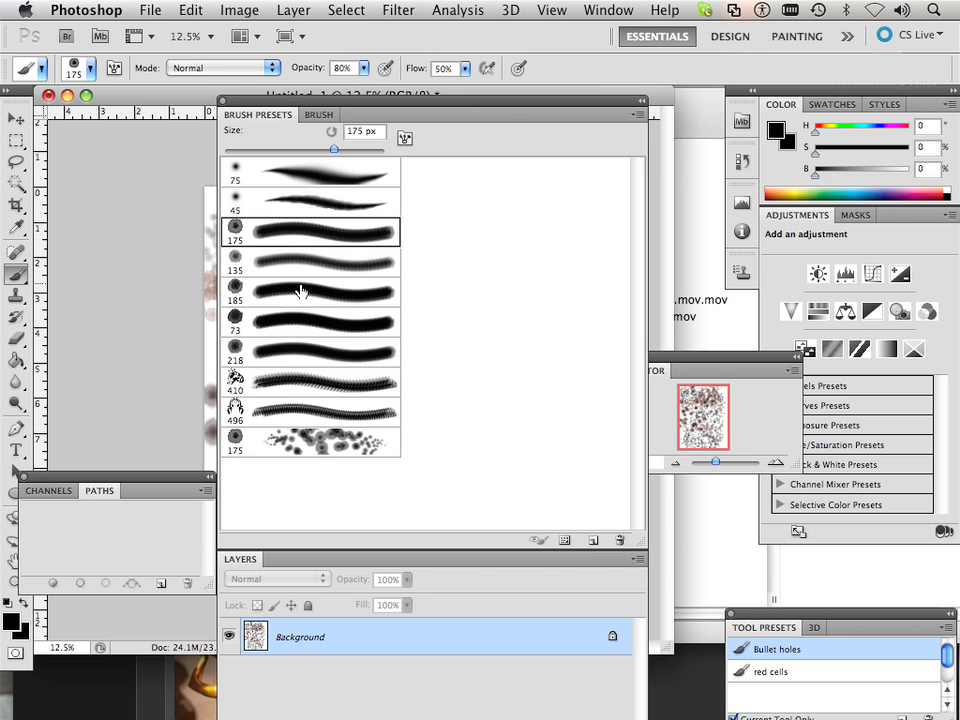
Try the 410, 496 and 175 px presets, then select the 410 px jagged chain brush
left_click(310, 383)
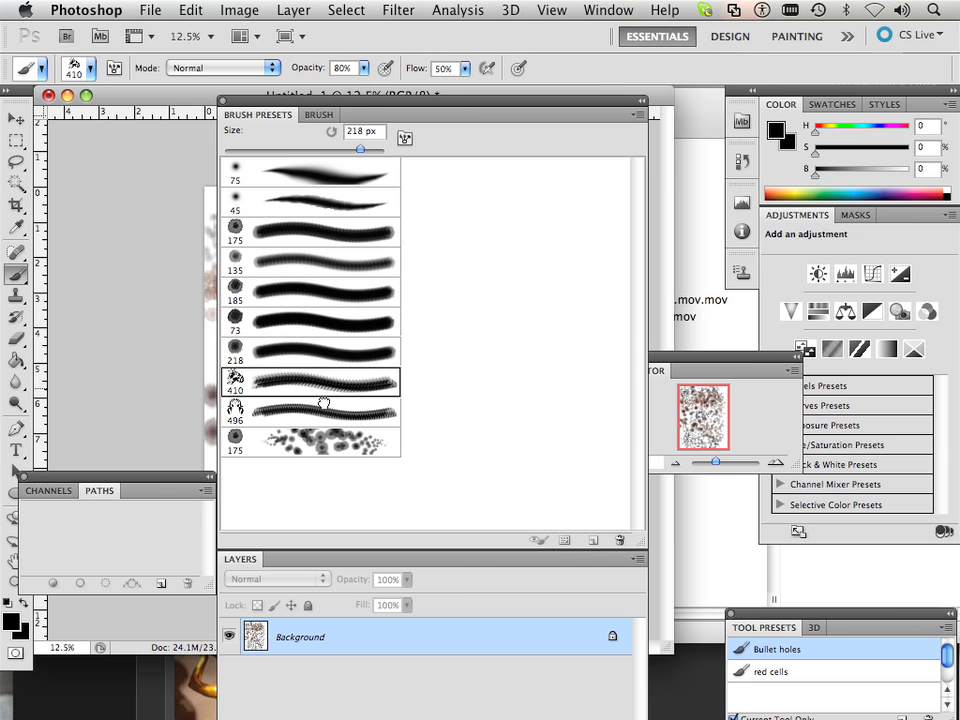
left_click(310, 410)
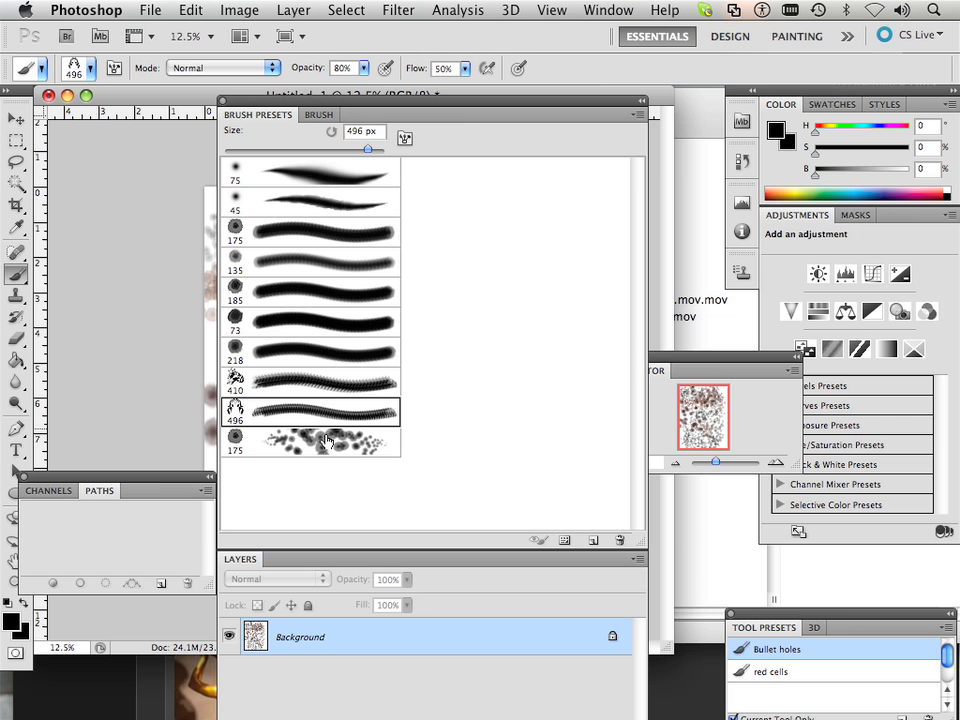
mouse_move(290, 183)
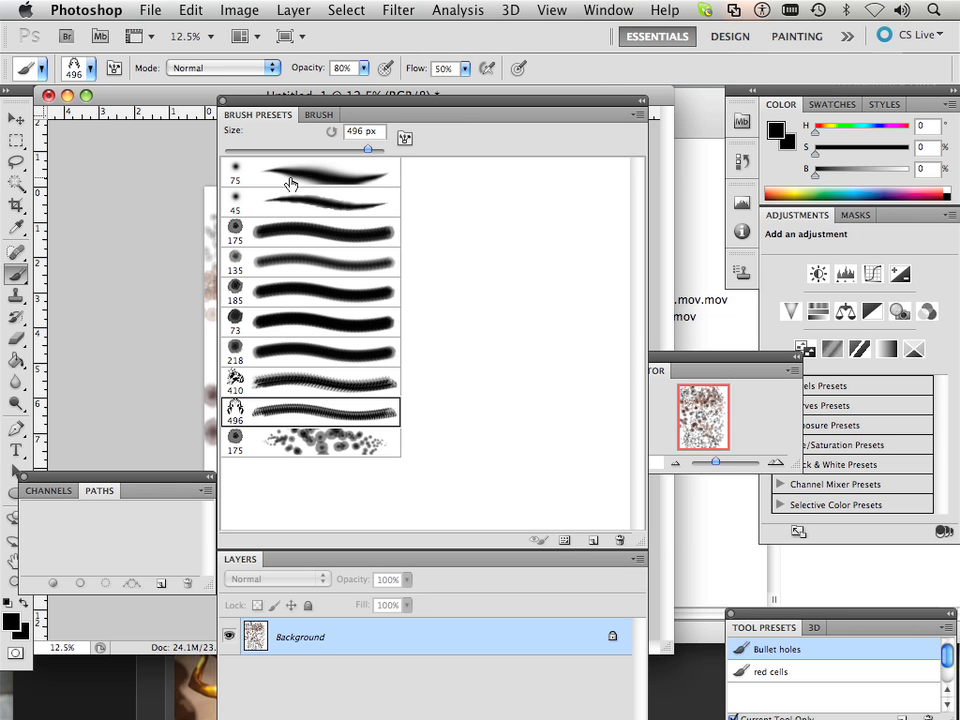
mouse_move(283, 394)
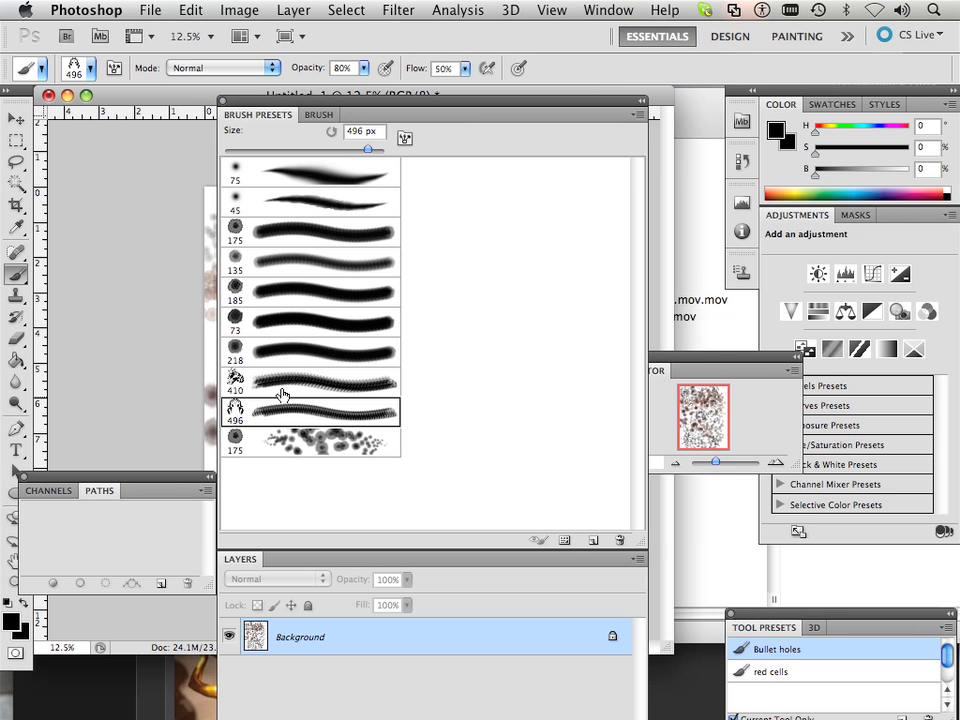
mouse_move(293, 457)
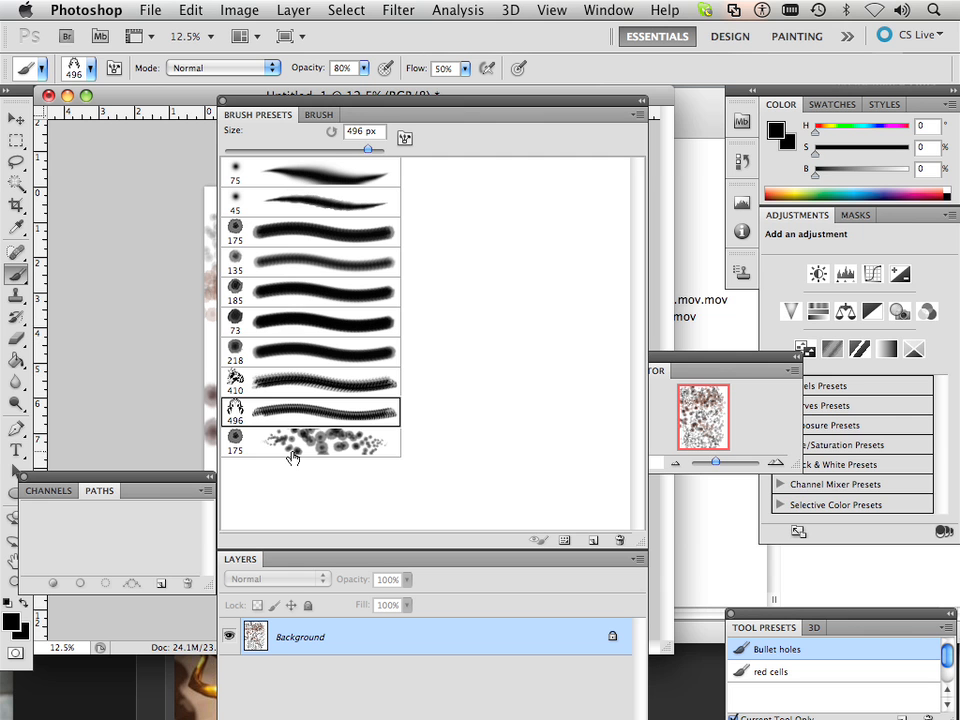
left_click(310, 442)
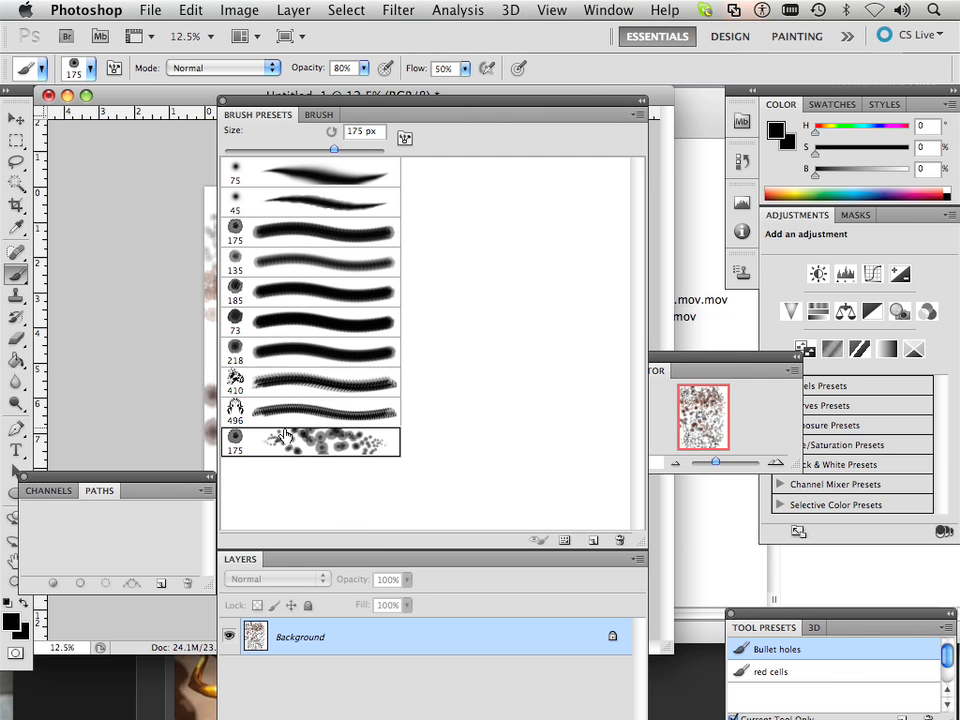
left_click(310, 385)
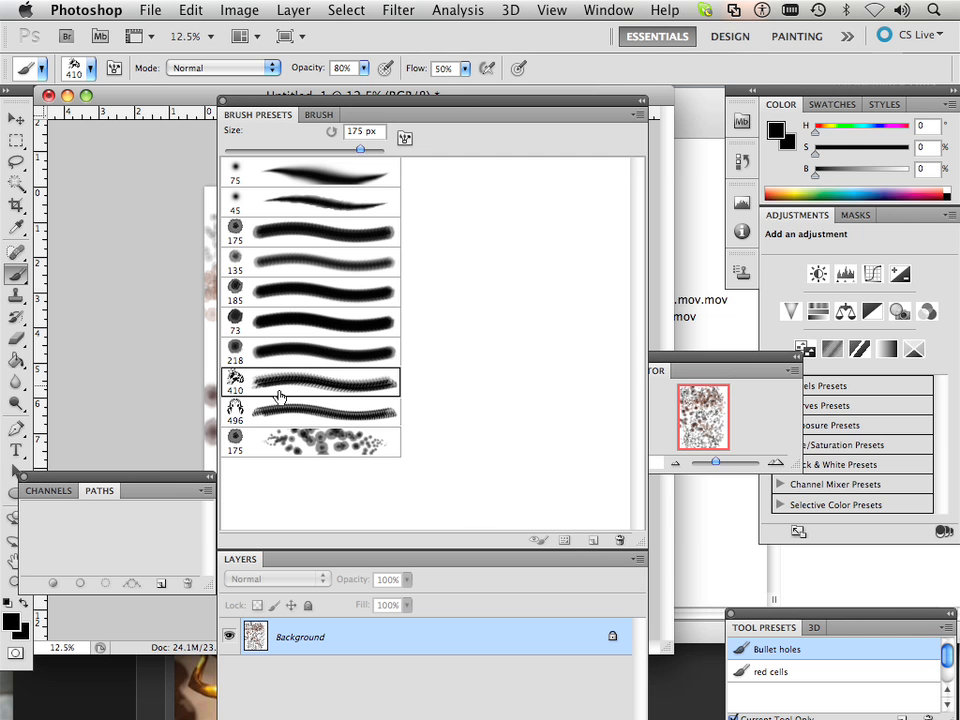
left_click(319, 114)
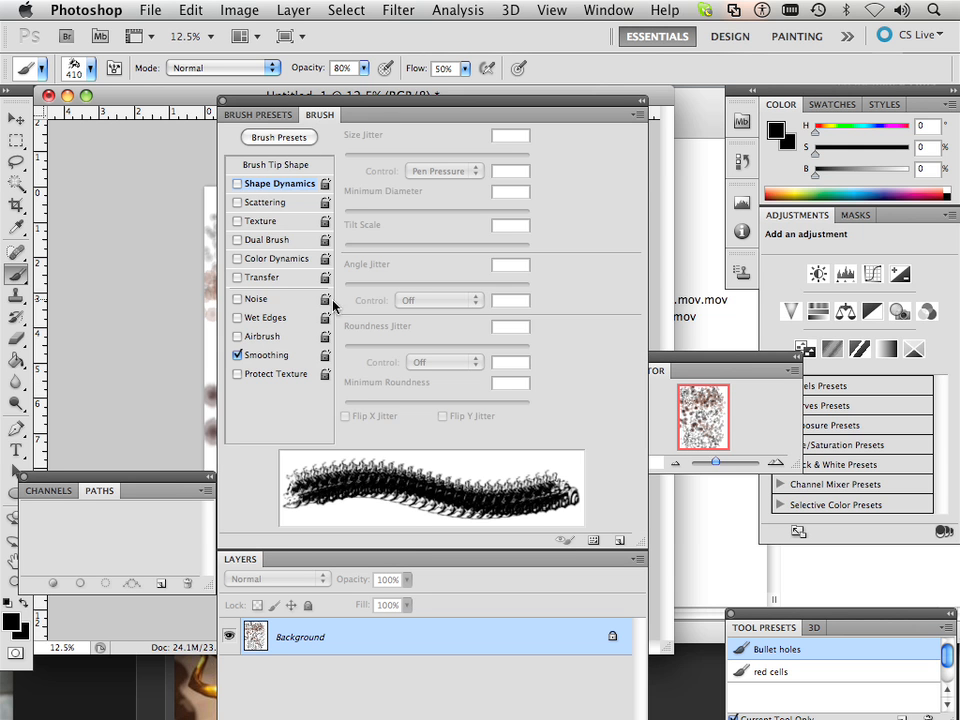
Enable Shape Dynamics on the 410 px brush and set Angle Jitter to 100%
left_click(279, 164)
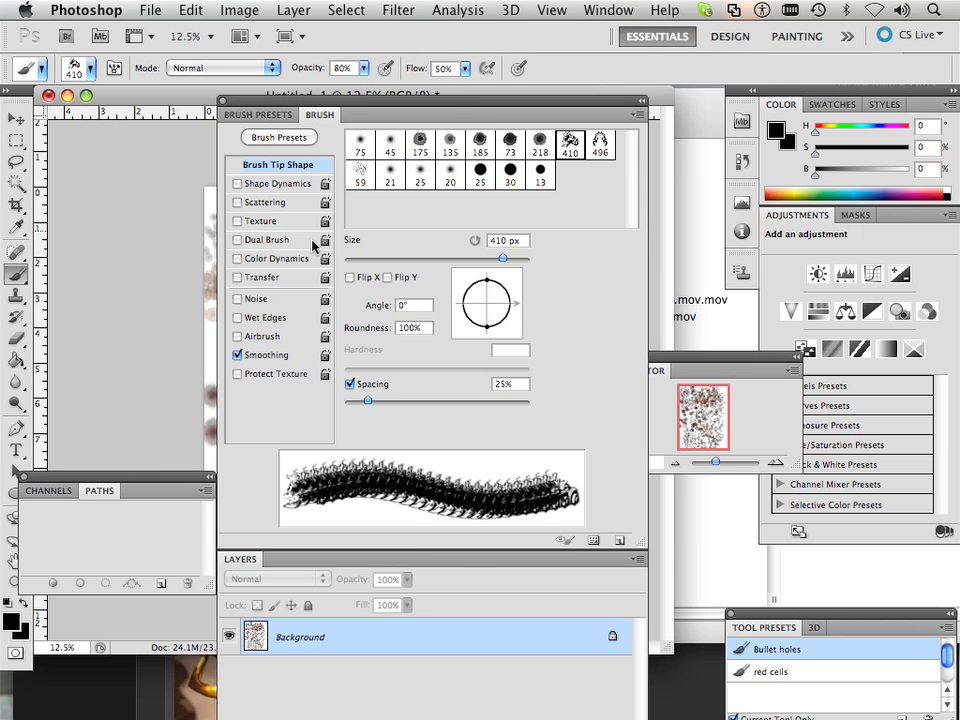
left_click(238, 183)
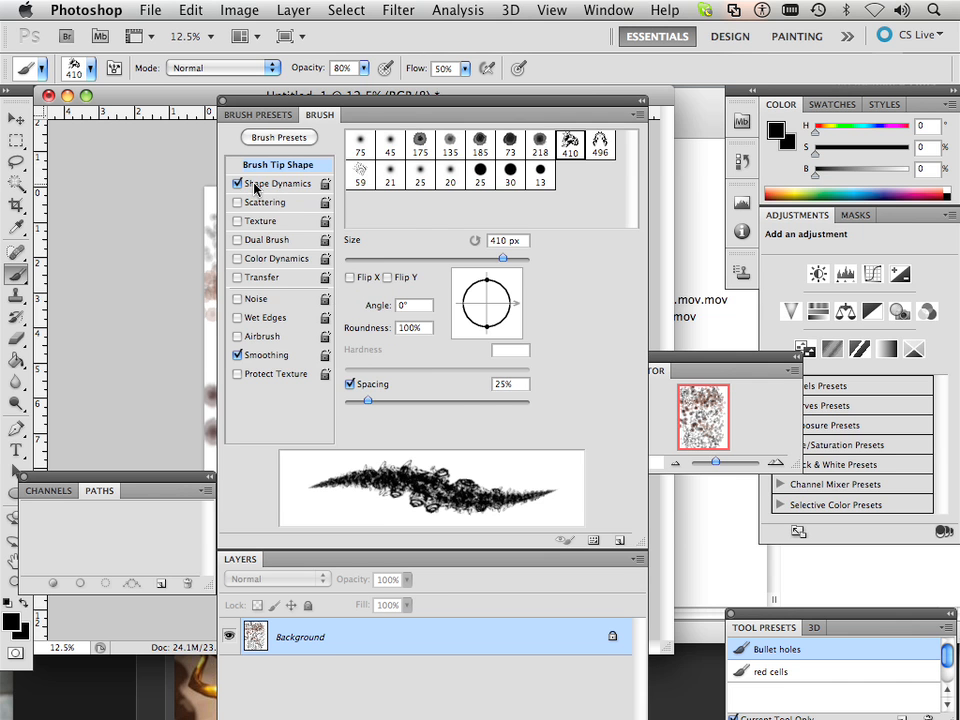
left_click(280, 183)
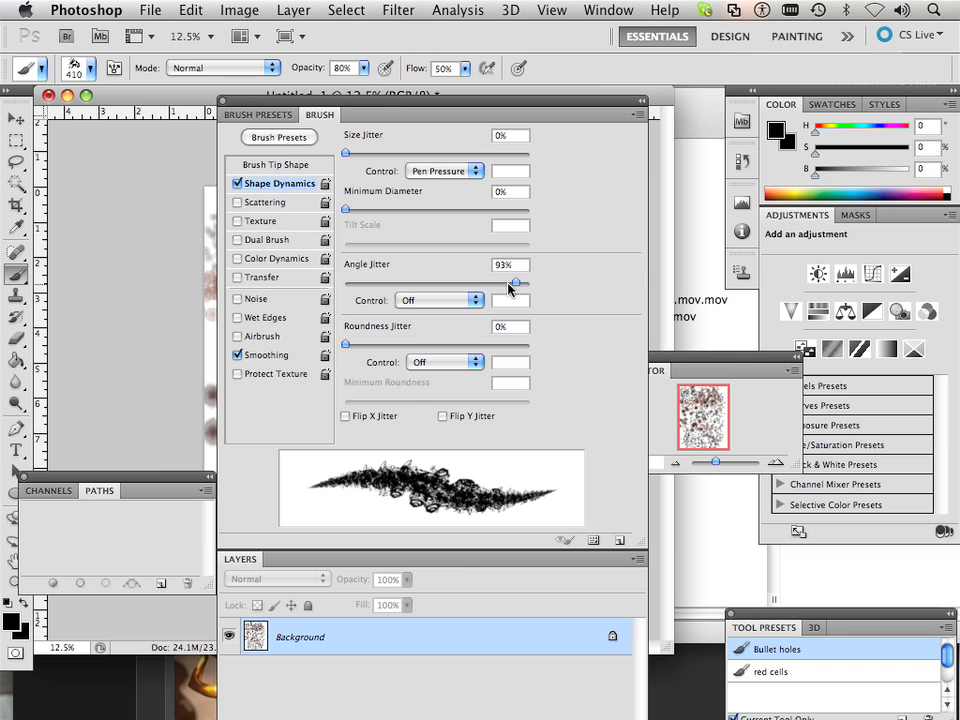
left_click_drag(515, 283, 525, 283)
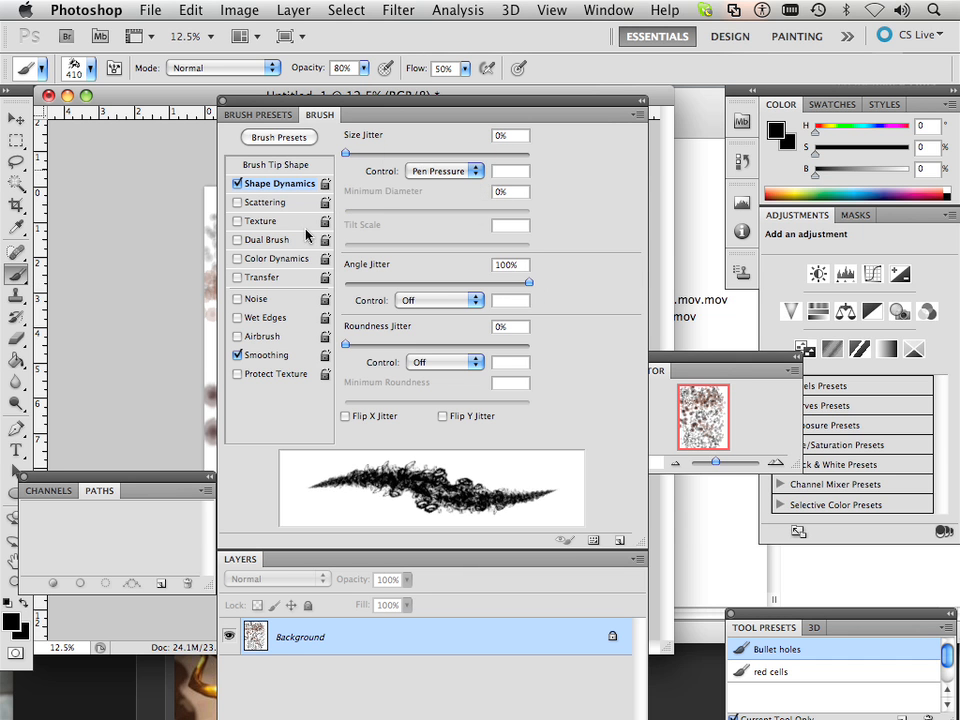
left_click(440, 170)
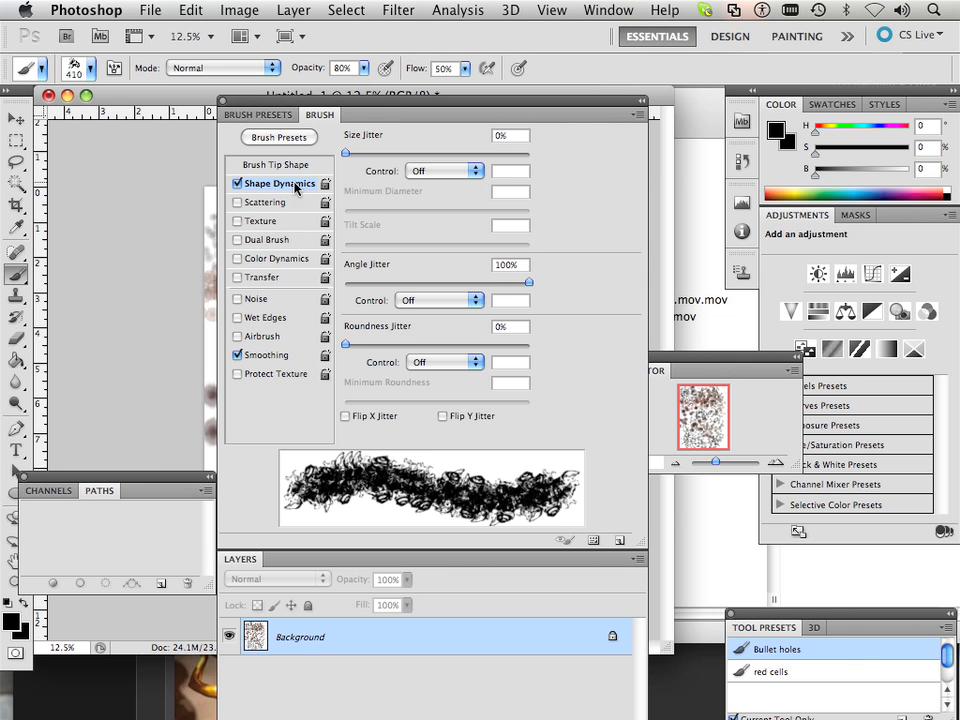
mouse_move(632, 118)
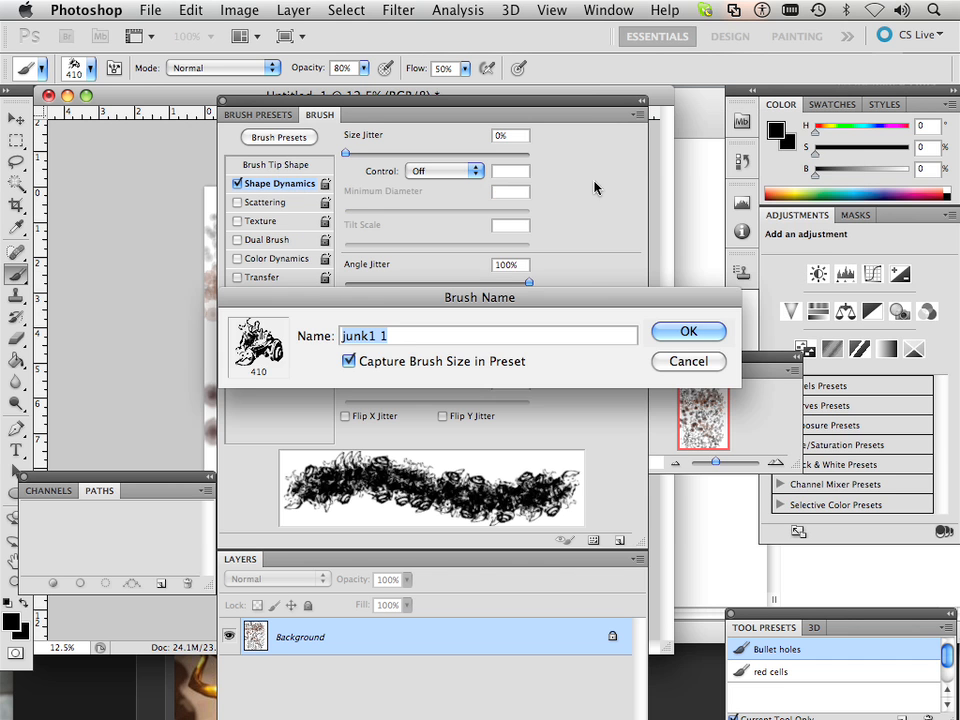
mouse_move(568, 211)
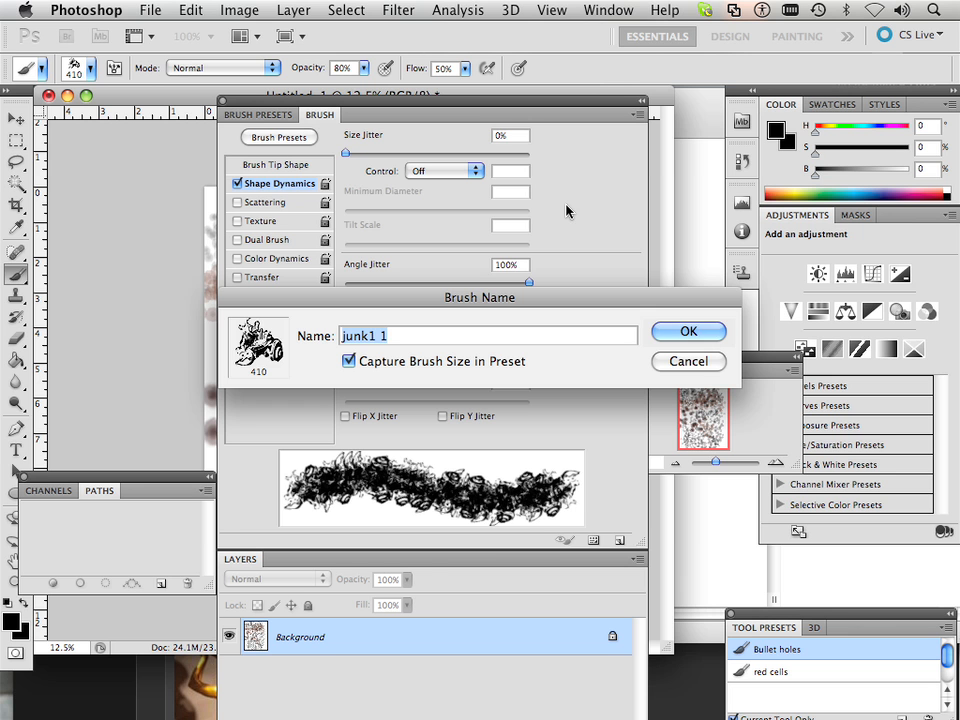
Name the new brush preset 'jag frame' and confirm it
type("jag")
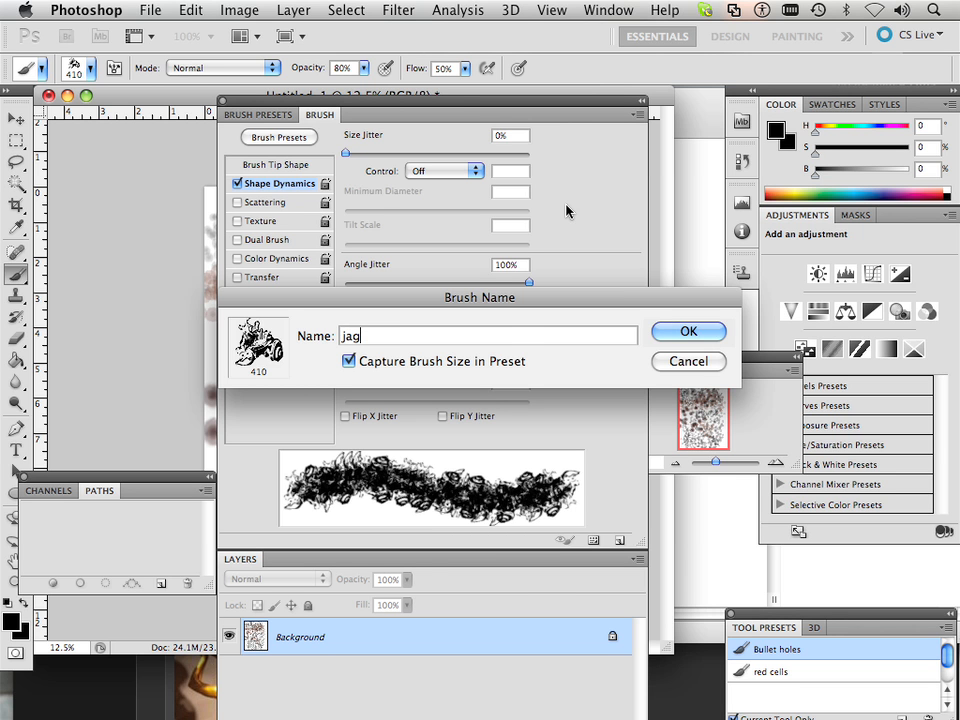
type("frame")
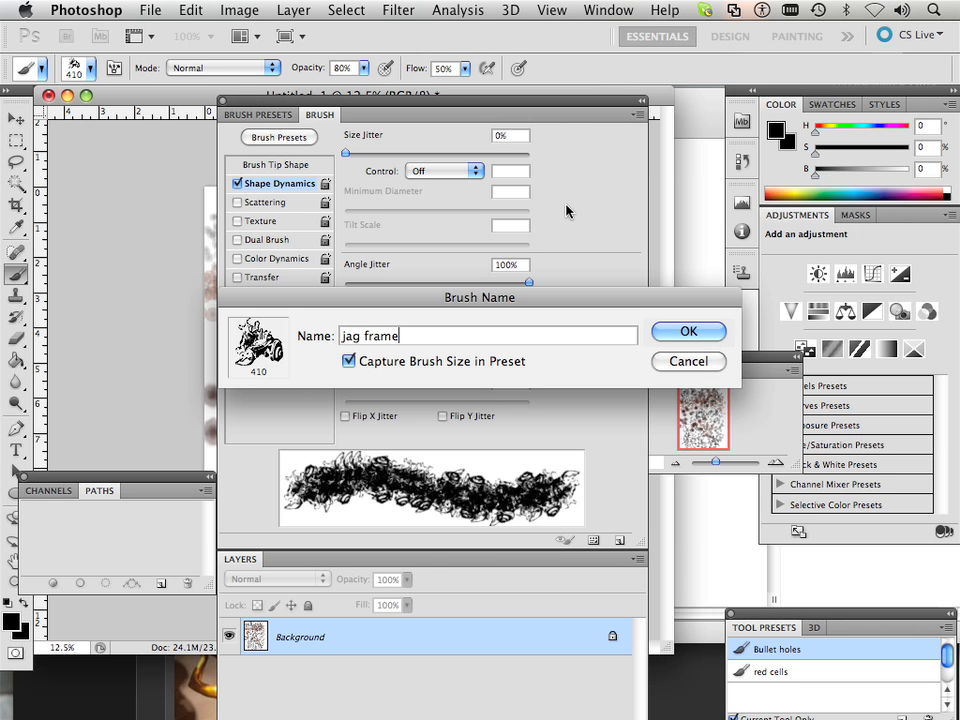
mouse_move(668, 345)
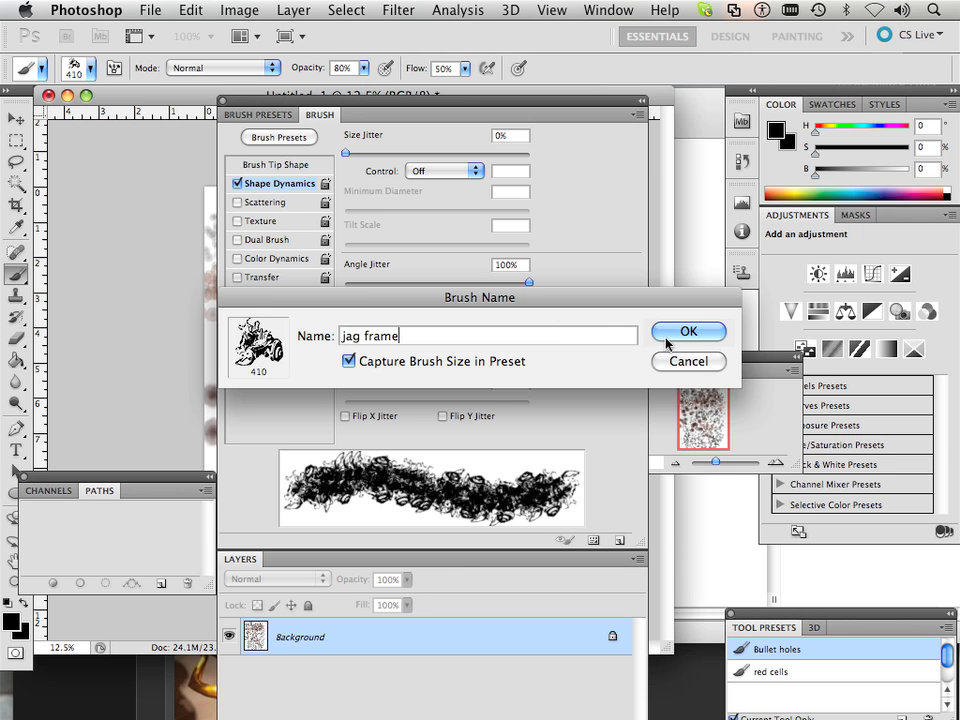
left_click(688, 331)
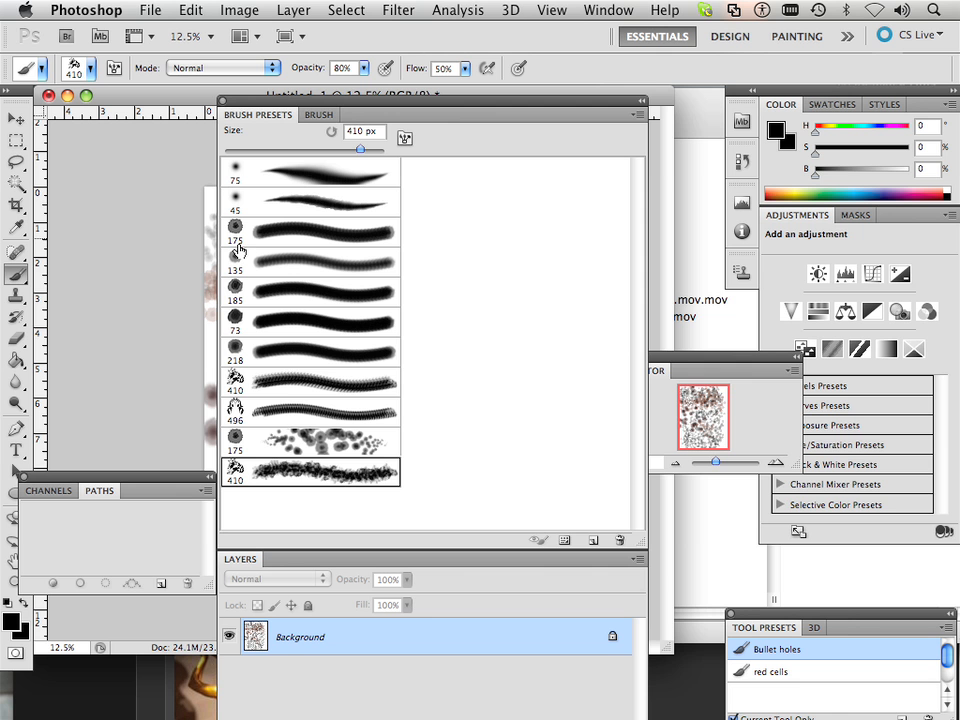
mouse_move(335, 105)
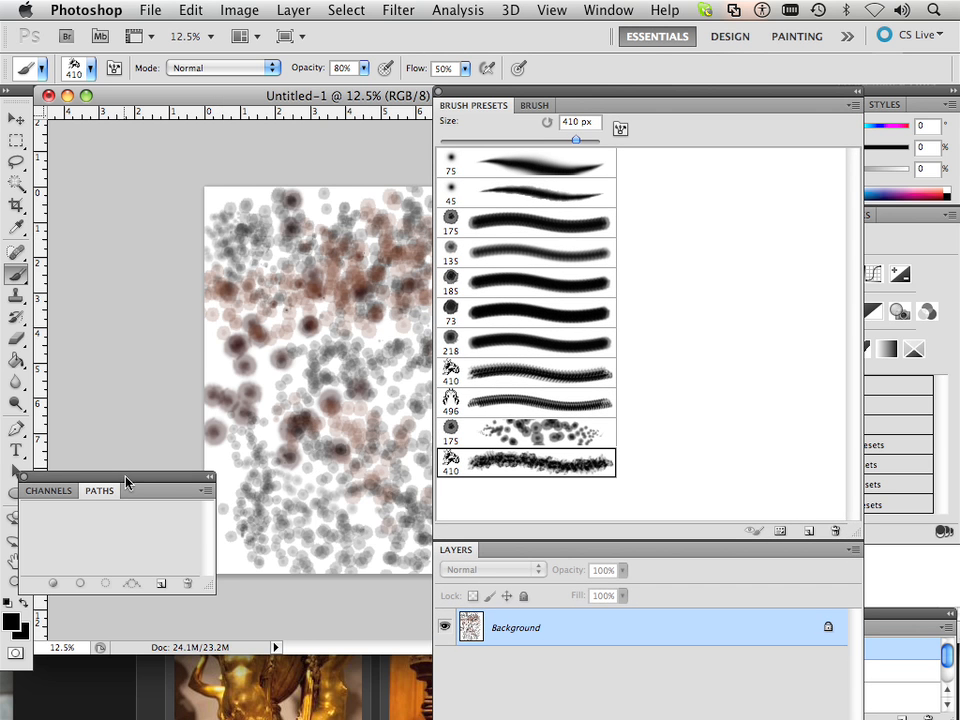
Move the Channels/Paths panel up and float the Tool Presets panel over the canvas
left_click_drag(128, 483, 228, 297)
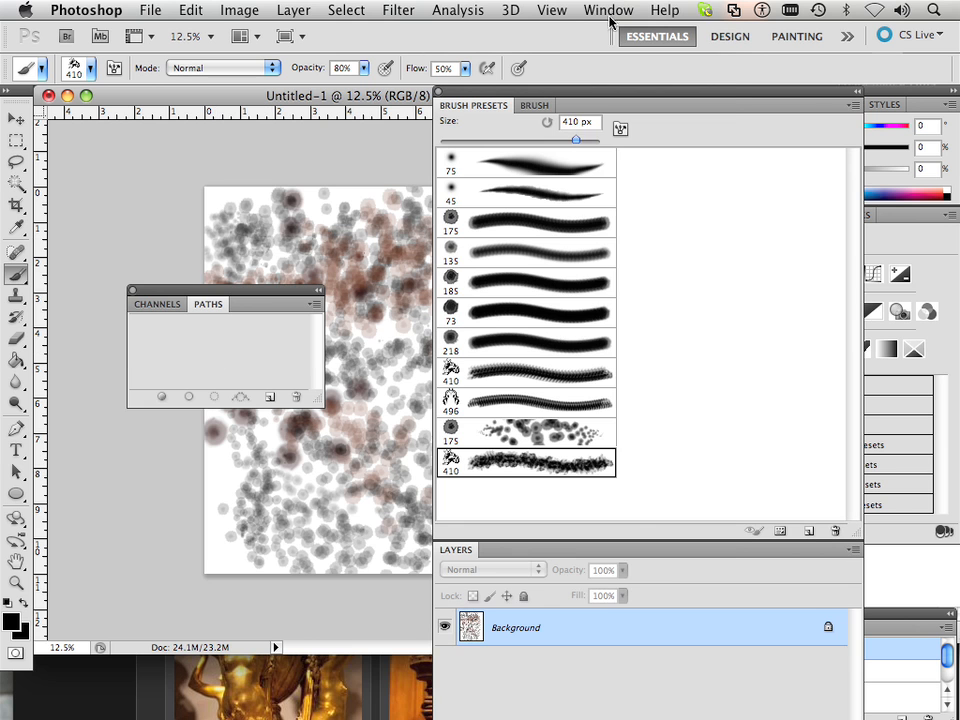
left_click(608, 9)
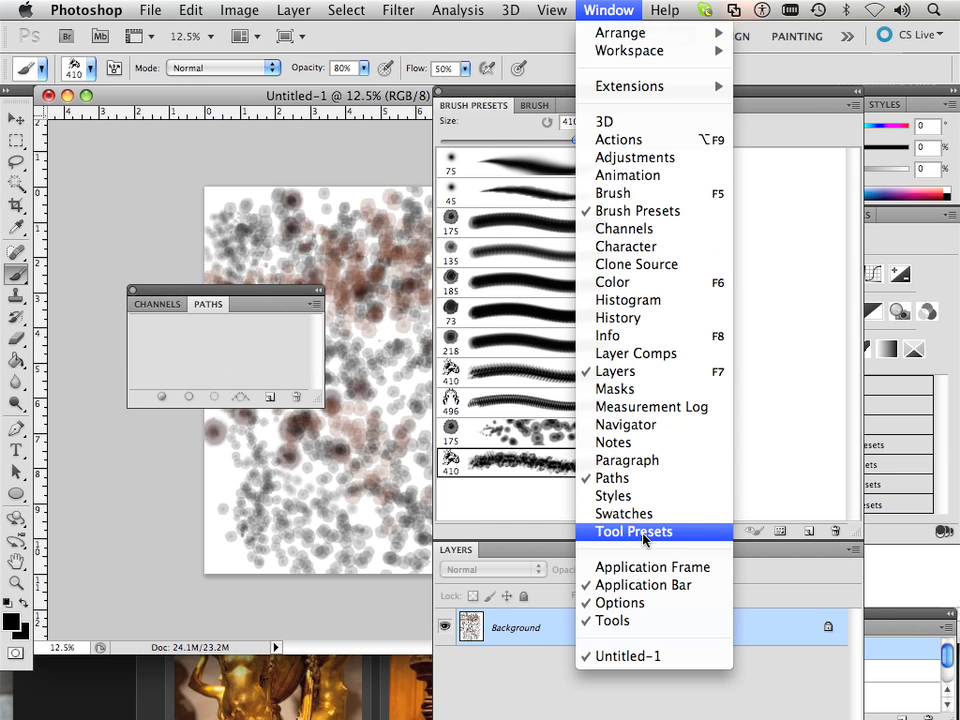
left_click(633, 531)
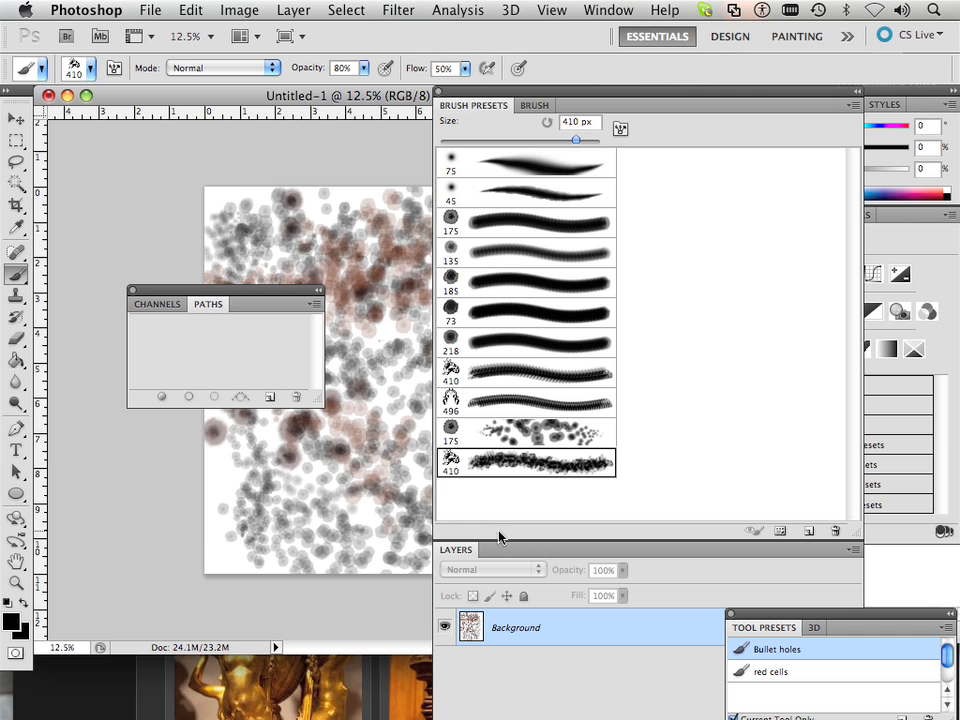
left_click_drag(764, 627, 465, 306)
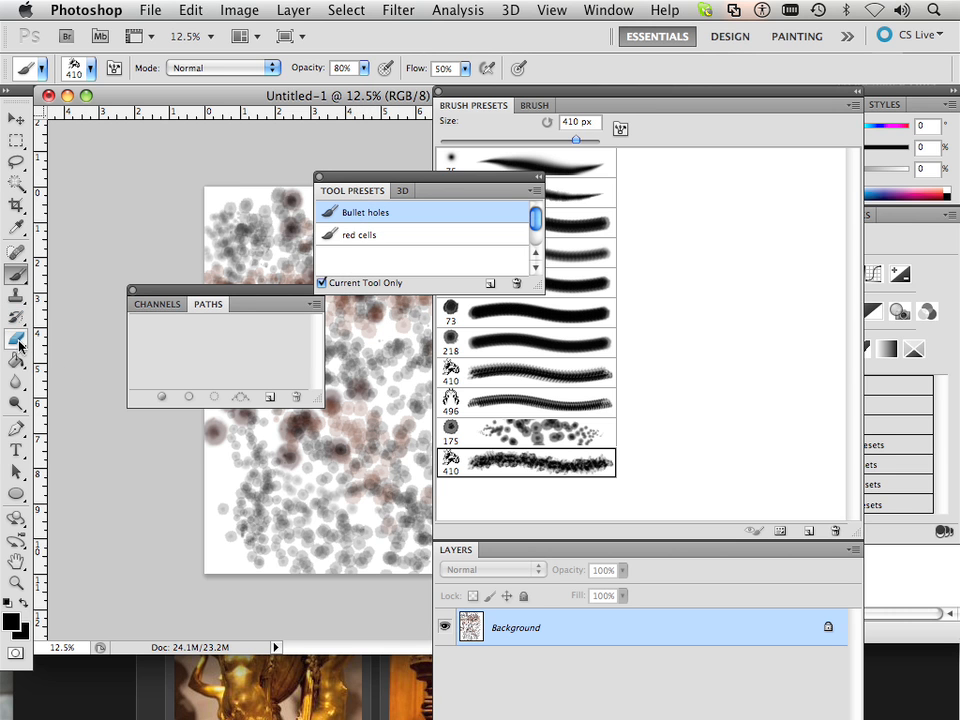
mouse_move(428, 204)
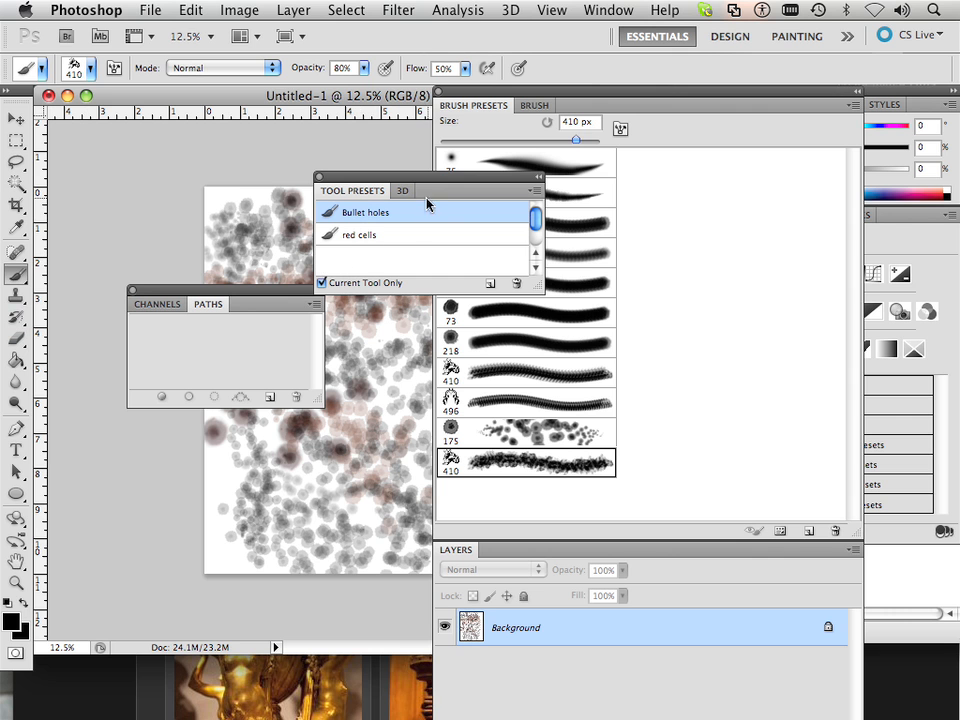
mouse_move(370, 250)
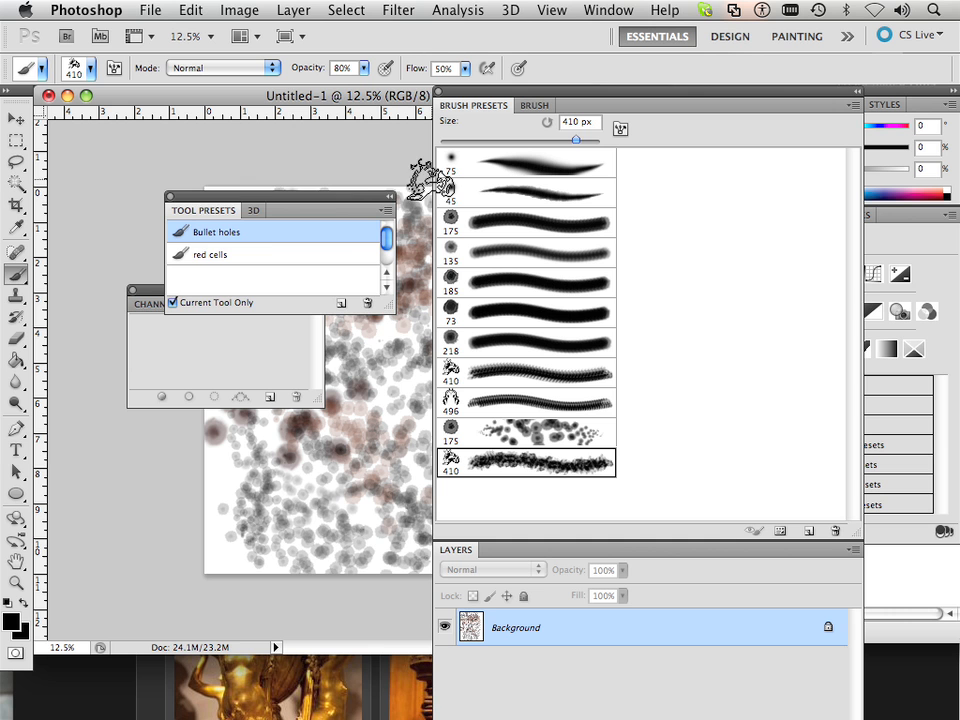
left_click_drag(280, 210, 265, 303)
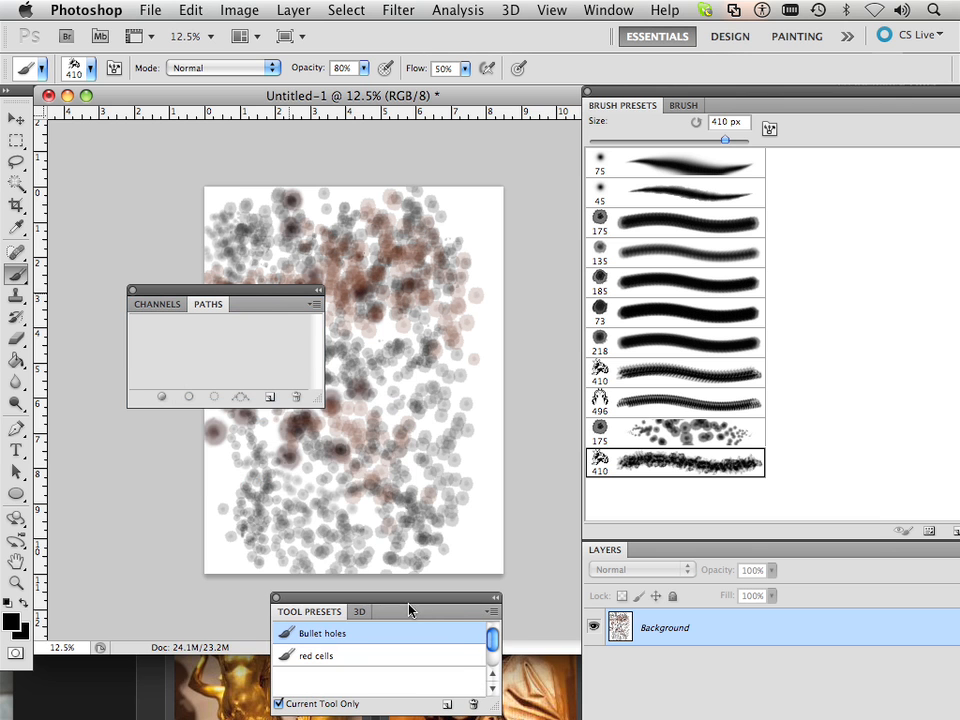
mouse_move(358, 609)
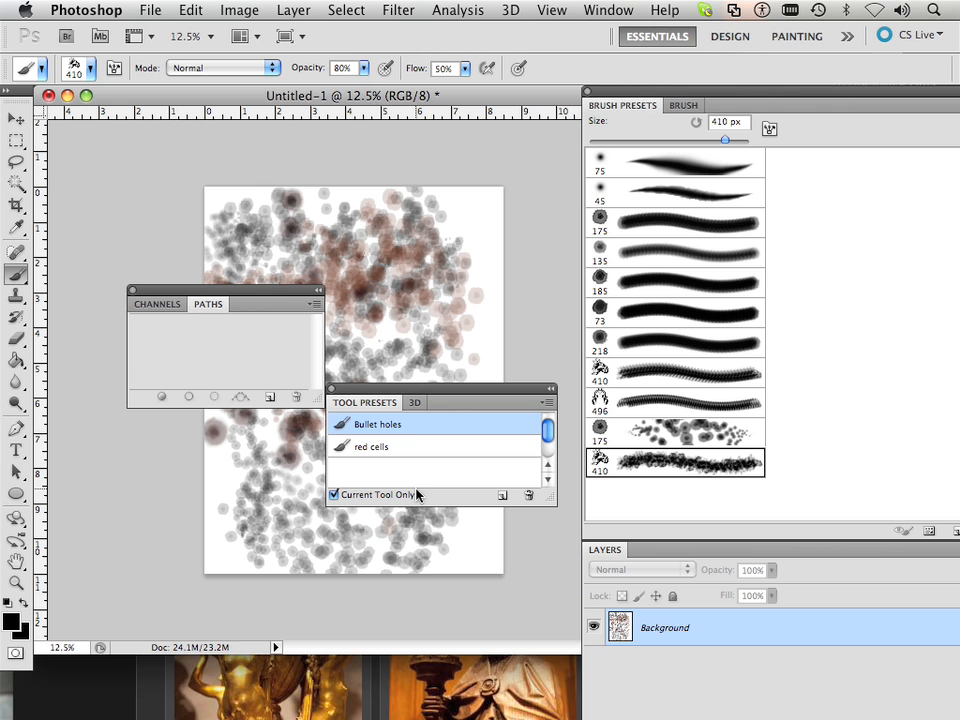
mouse_move(438, 446)
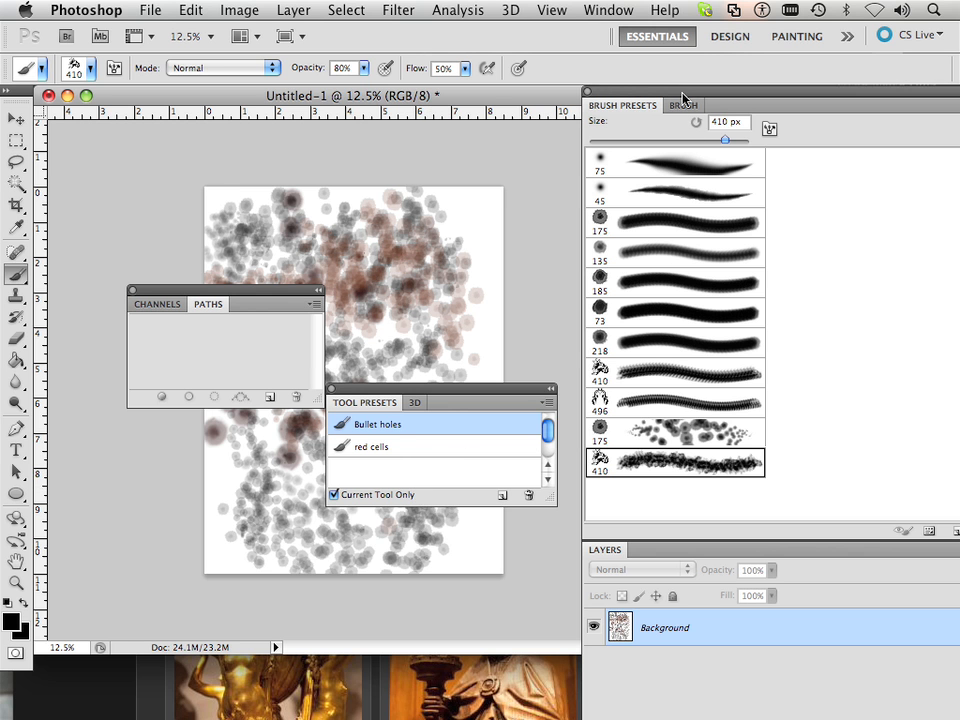
Save the brush presets to the Desktop .abr file, replacing the existing one
left_click(770, 129)
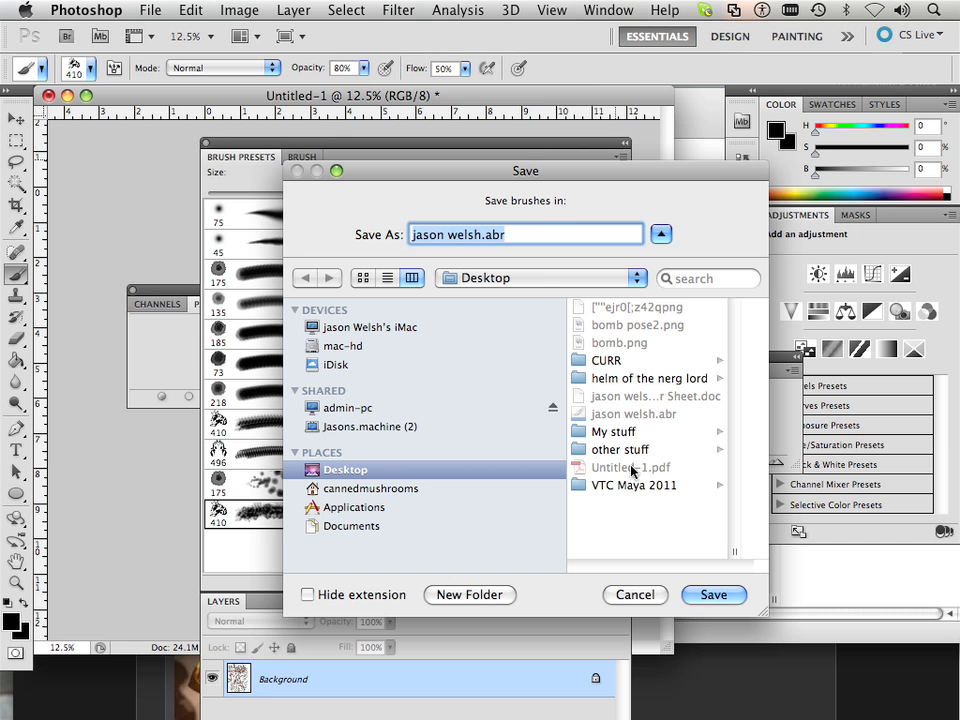
left_click(713, 594)
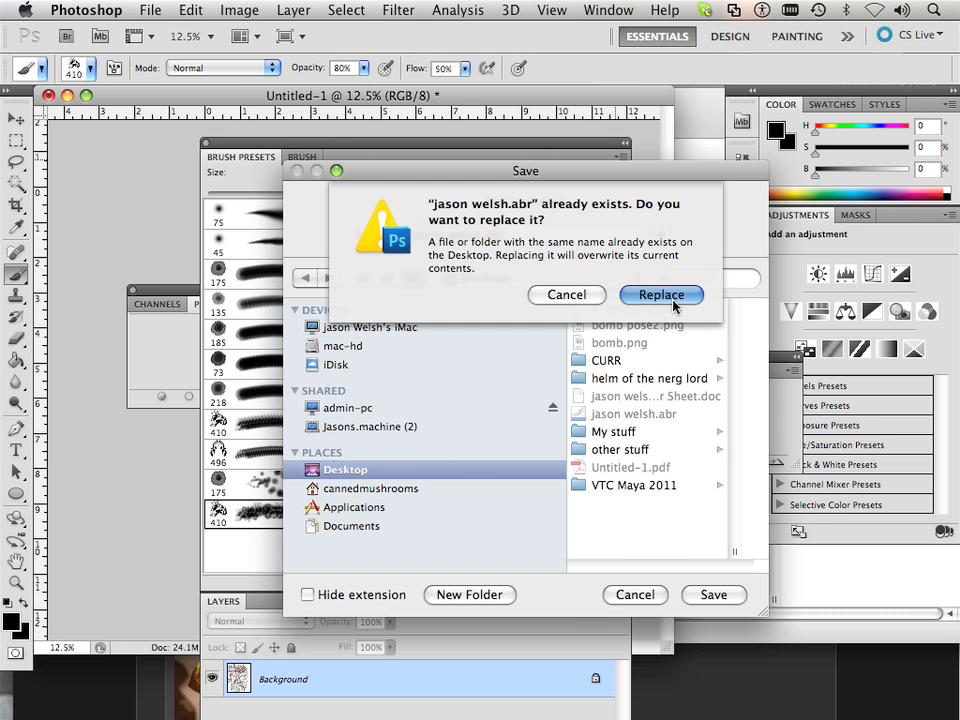
left_click(660, 294)
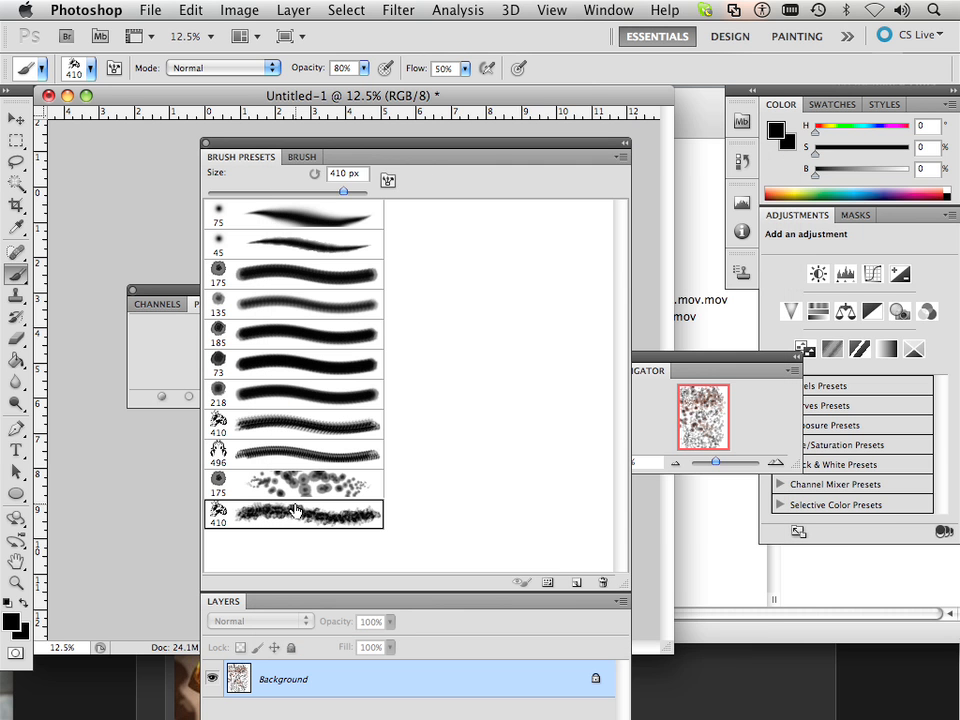
mouse_move(165, 337)
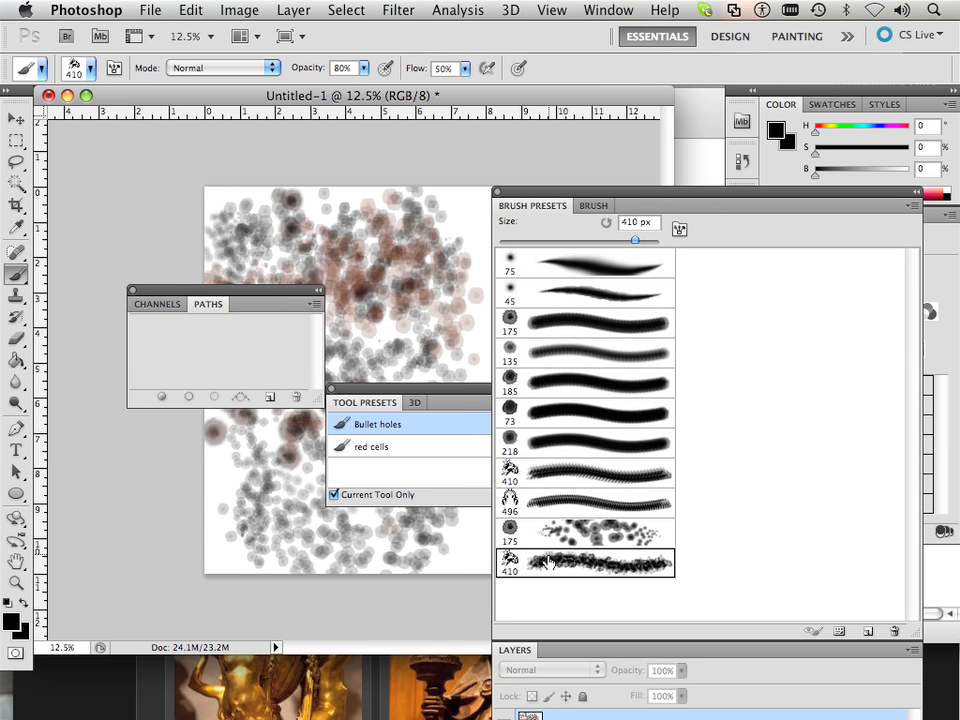
mouse_move(180, 320)
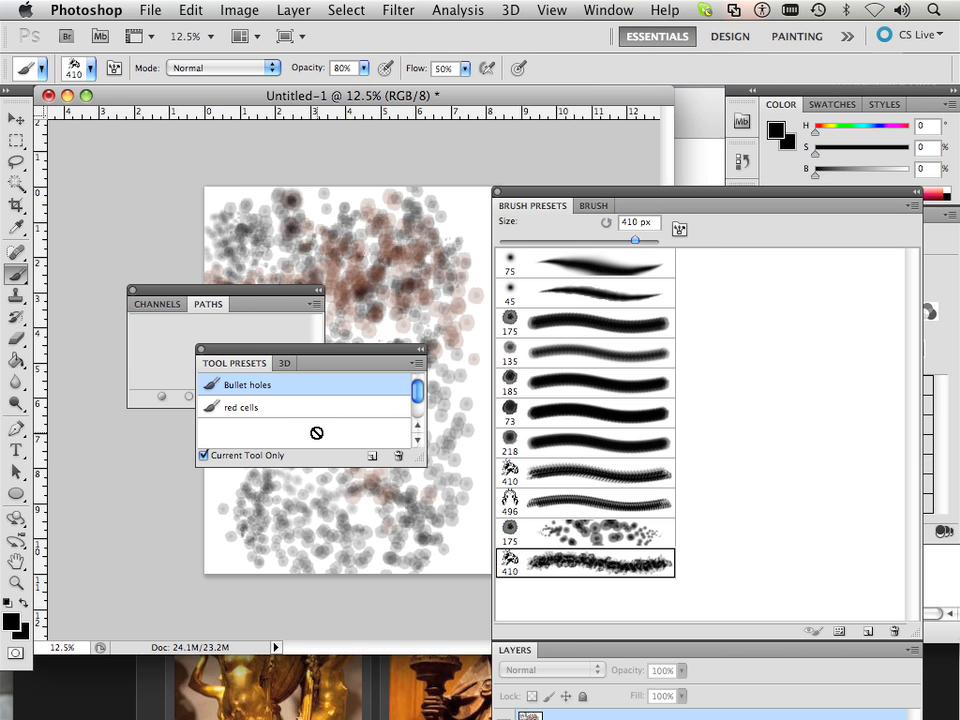
mouse_move(582, 324)
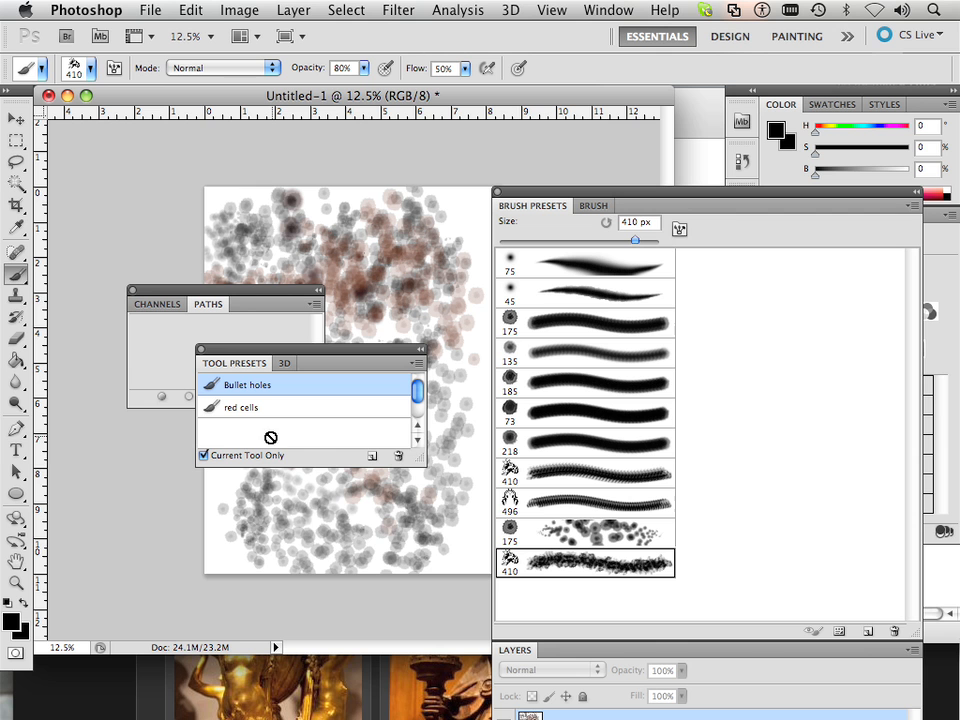
mouse_move(415, 515)
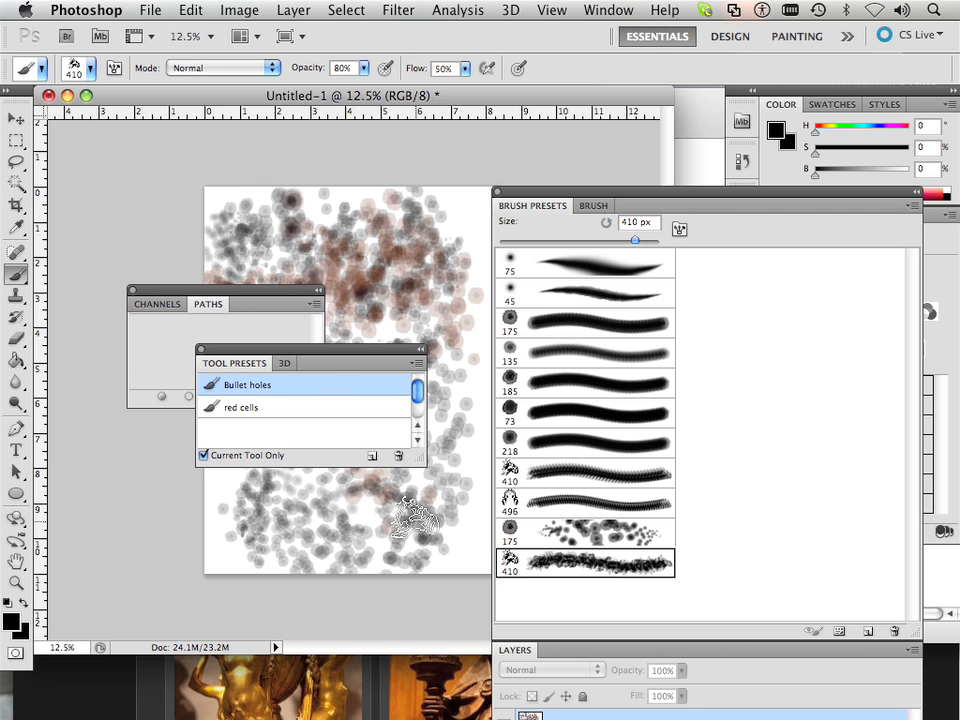
Set the foreground colour to magenta and save a new tool preset including colour
left_click(373, 456)
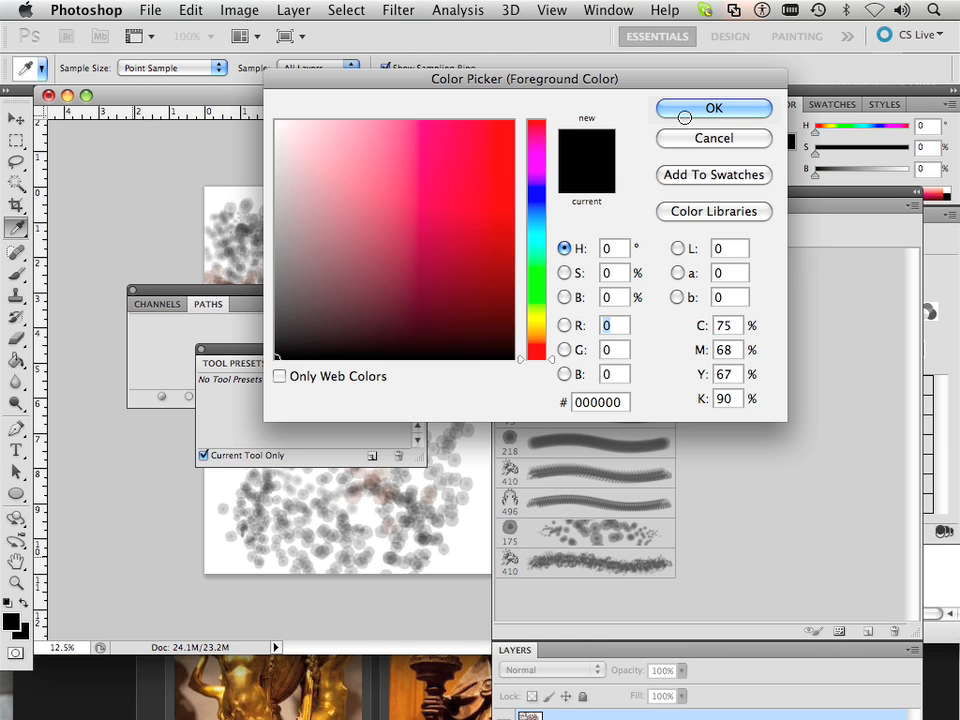
mouse_move(445, 225)
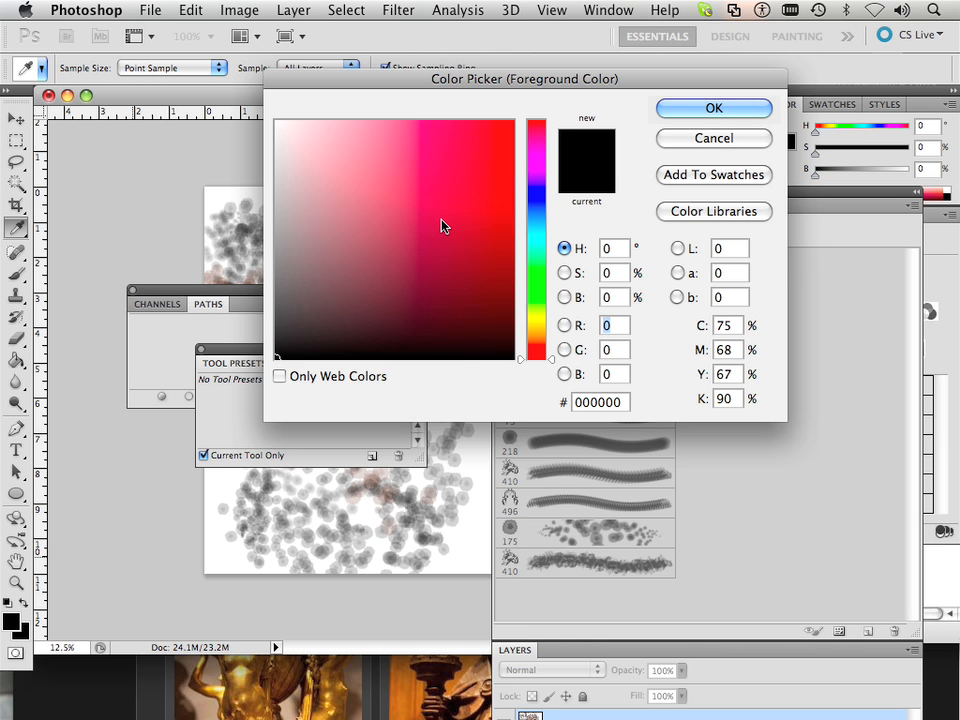
left_click(713, 108)
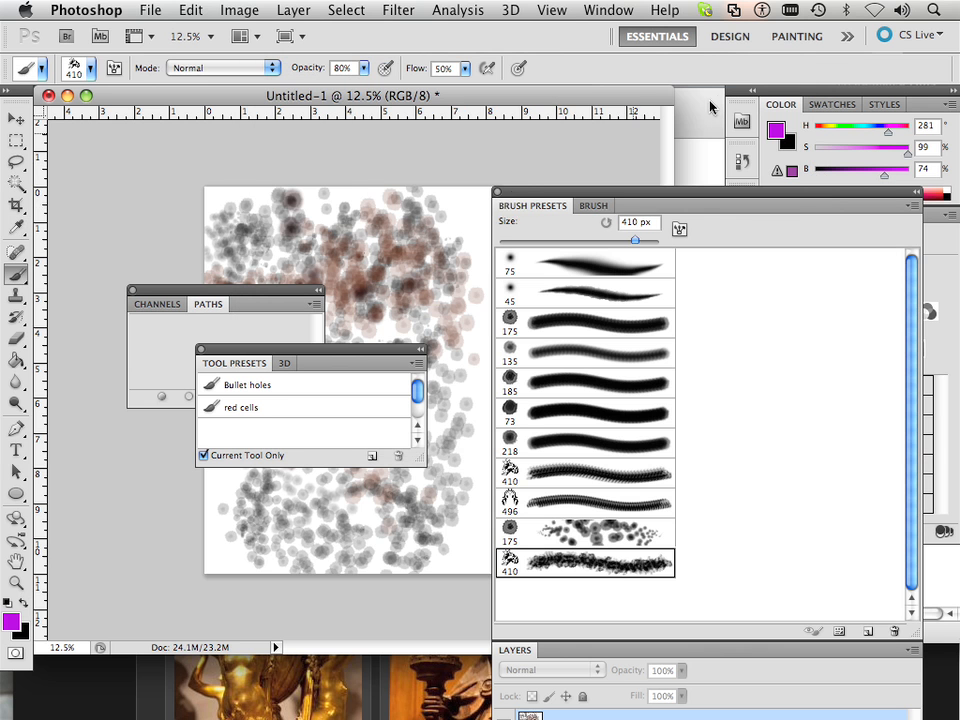
left_click(372, 456)
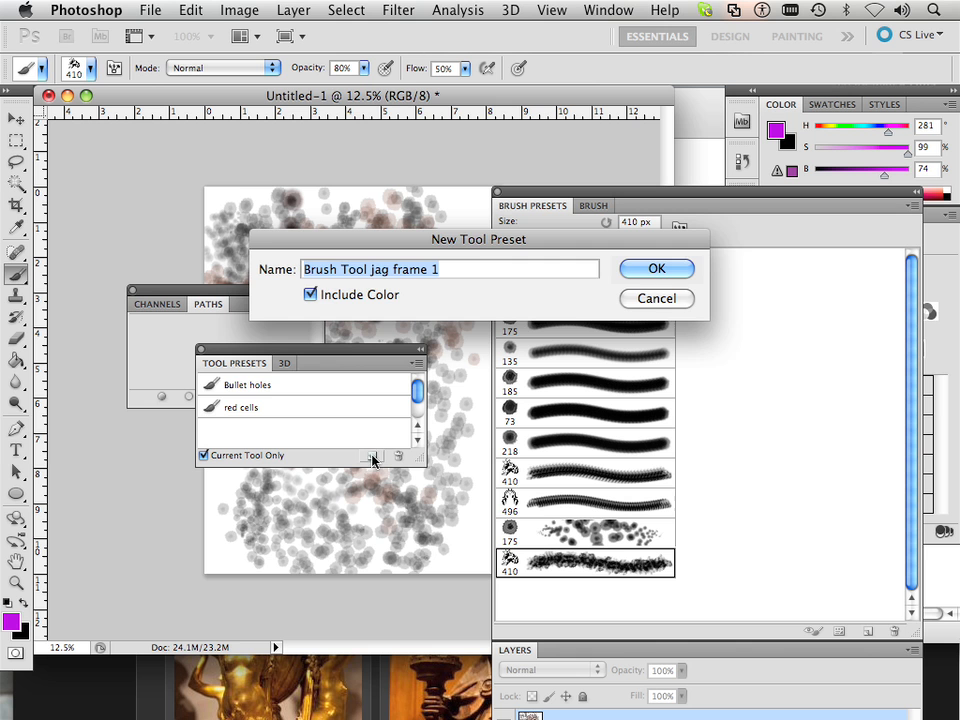
left_click(656, 268)
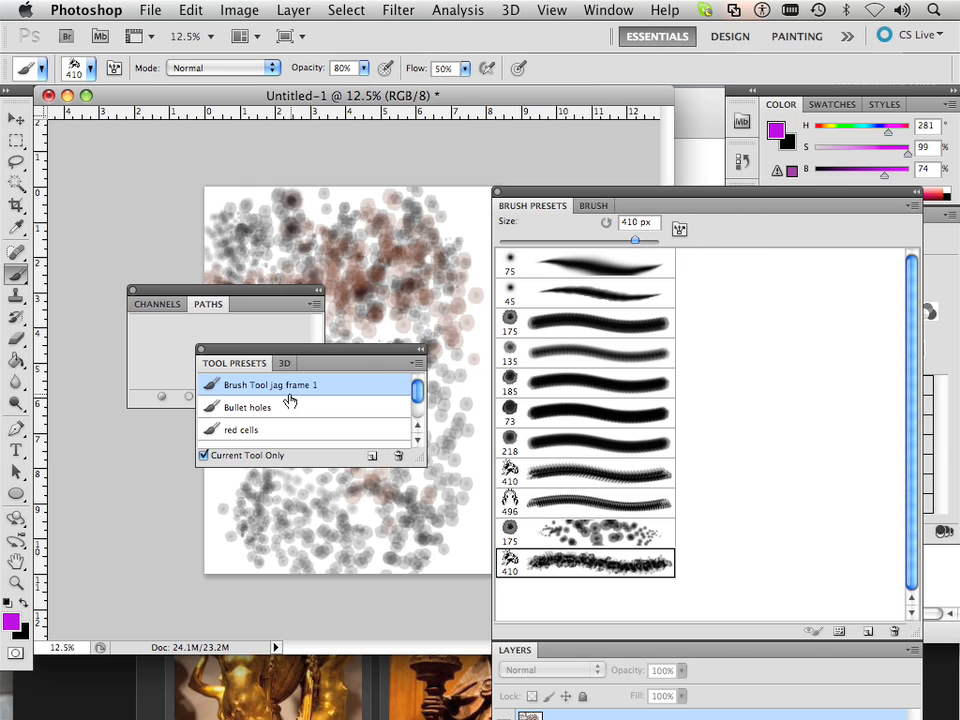
Switch through the Bullet holes and red cells presets, then back to jag frame
left_click(248, 407)
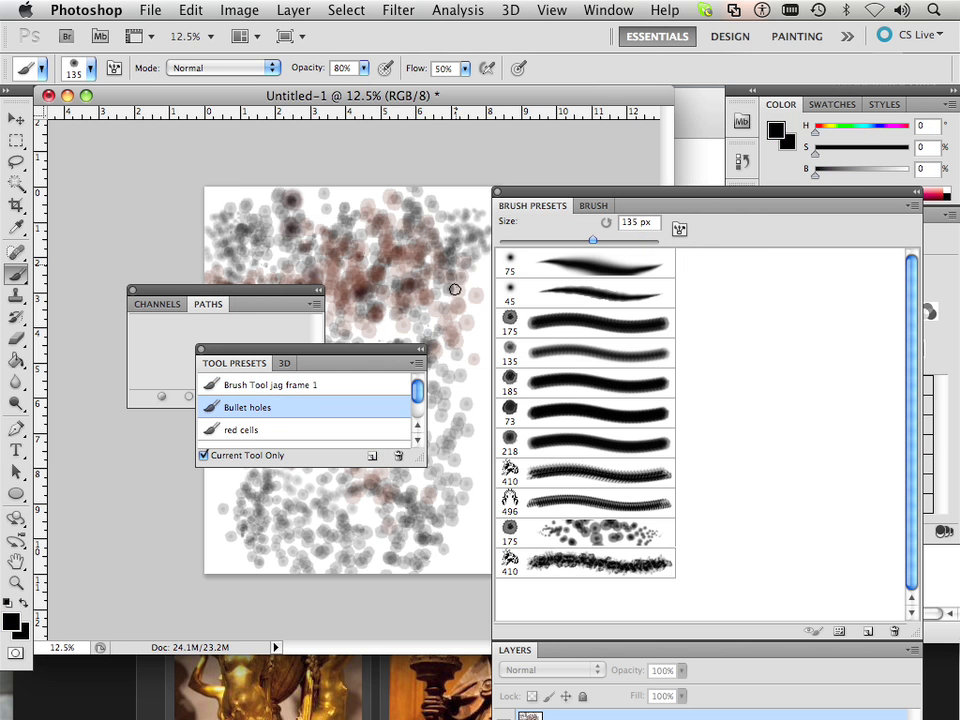
left_click(241, 429)
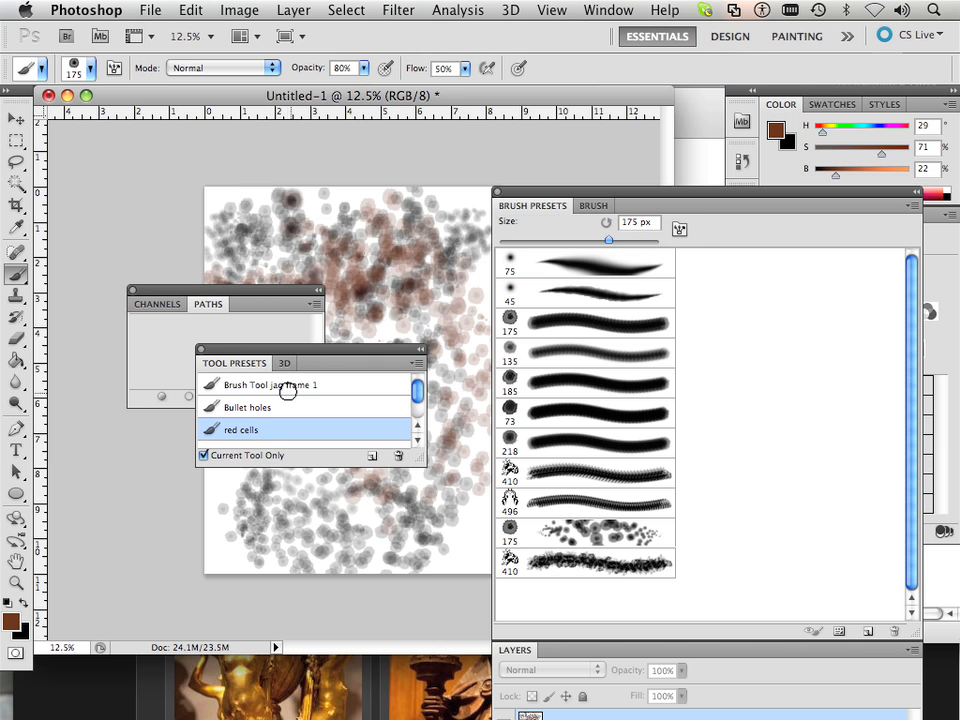
left_click(270, 384)
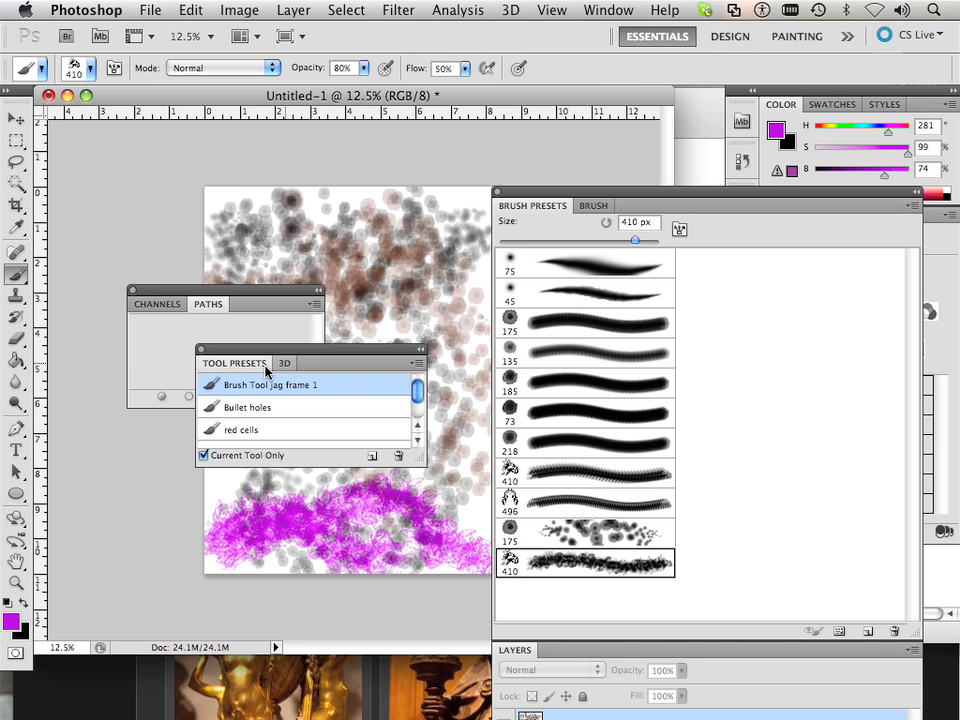
mouse_move(575, 288)
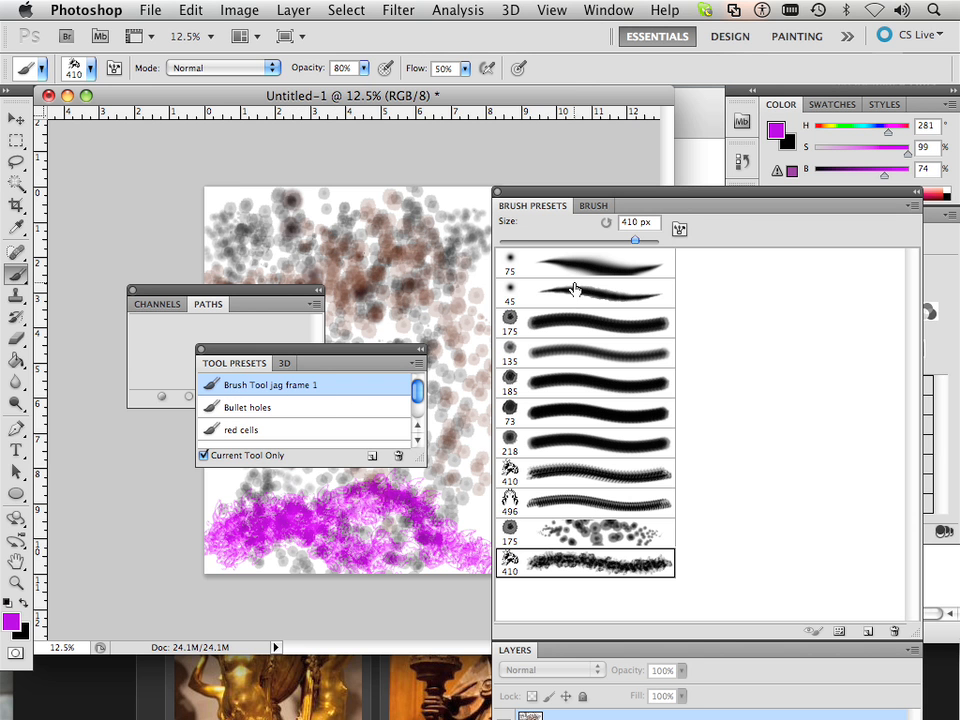
Save the tool presets to the Desktop under the brush library's name, extension hidden
left_click(417, 363)
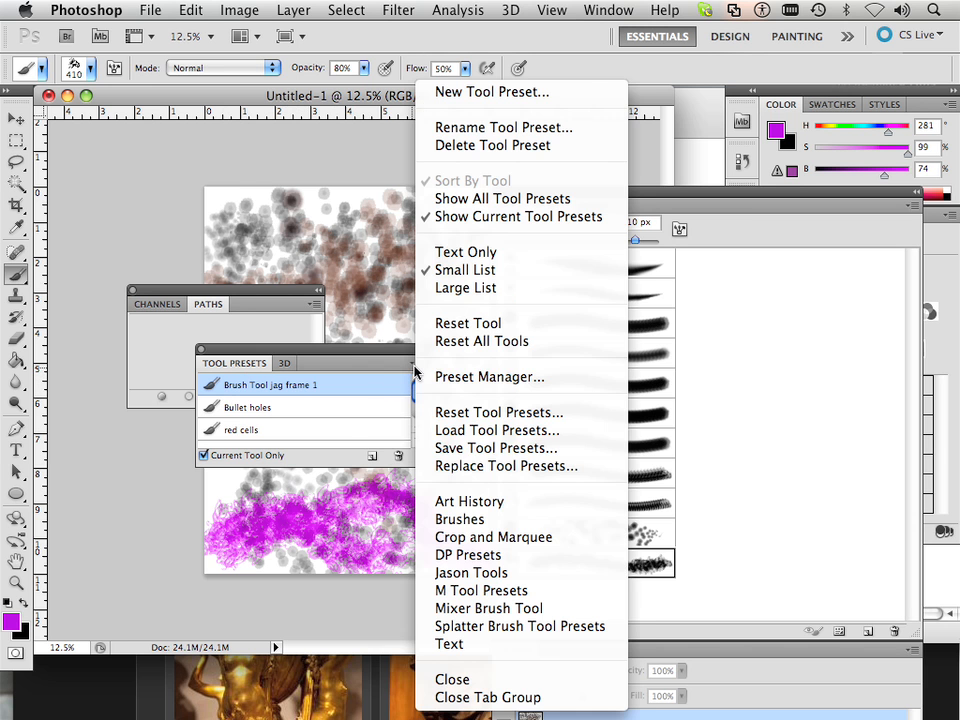
mouse_move(497, 430)
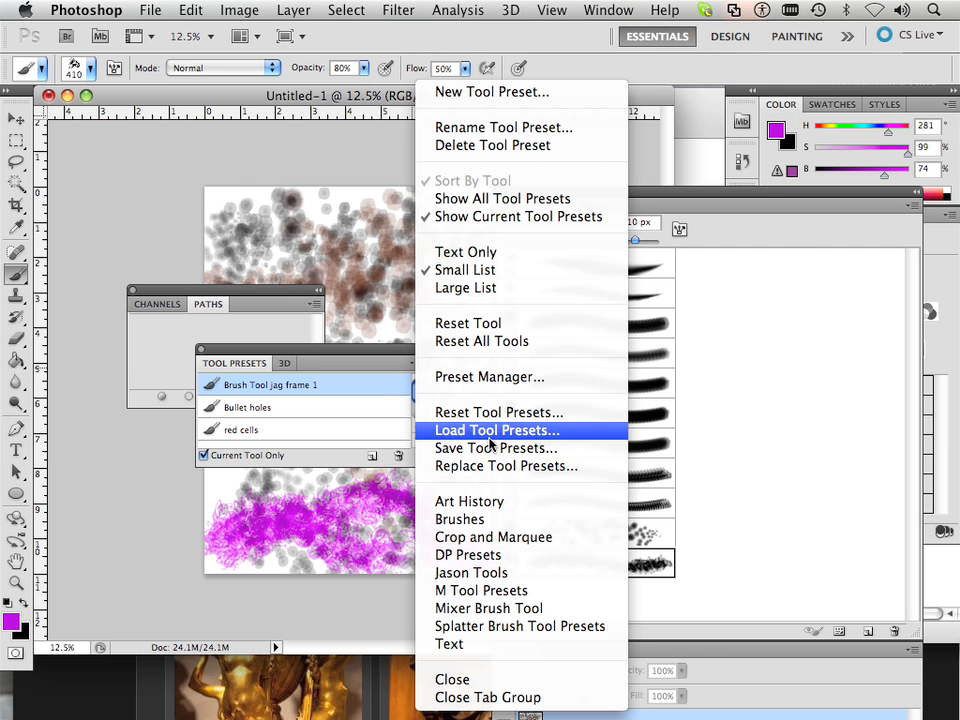
left_click(494, 448)
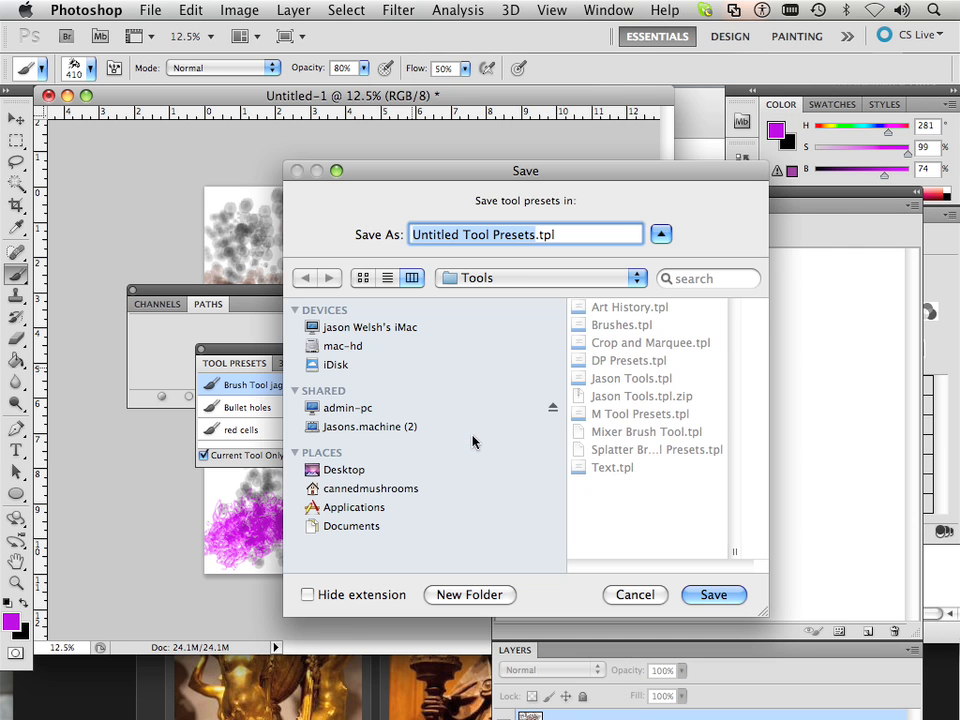
mouse_move(342, 476)
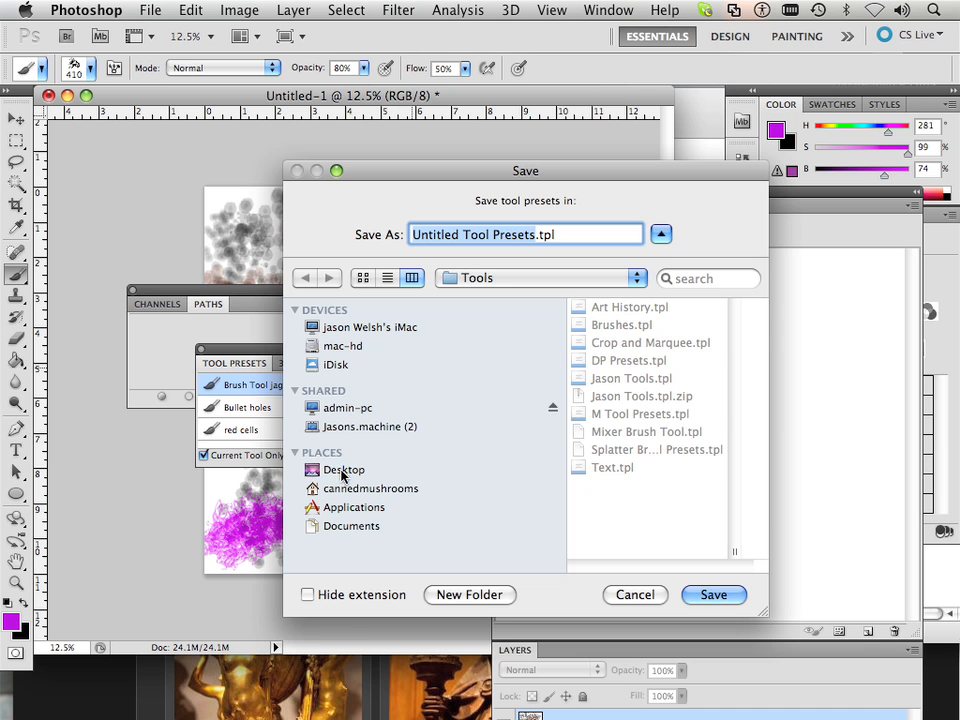
left_click(344, 469)
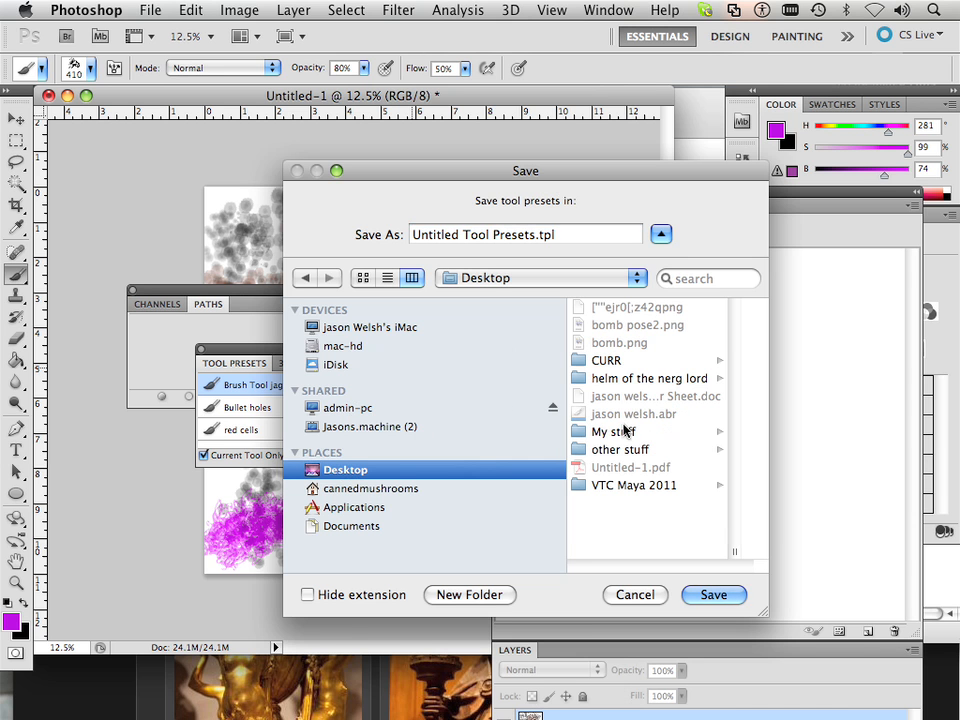
left_click(634, 413)
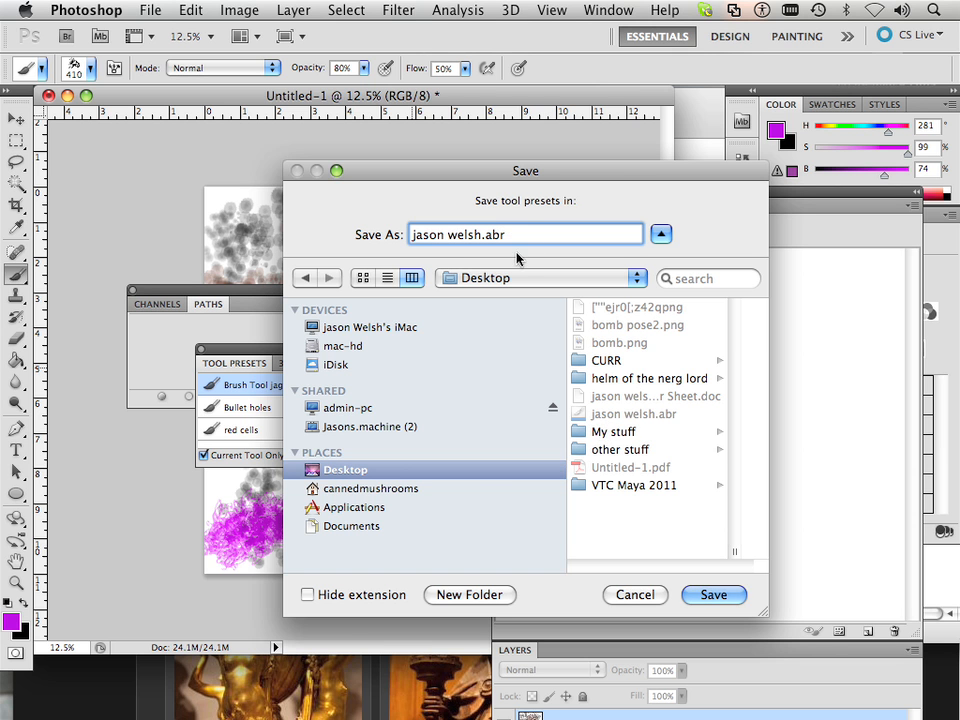
left_click(308, 595)
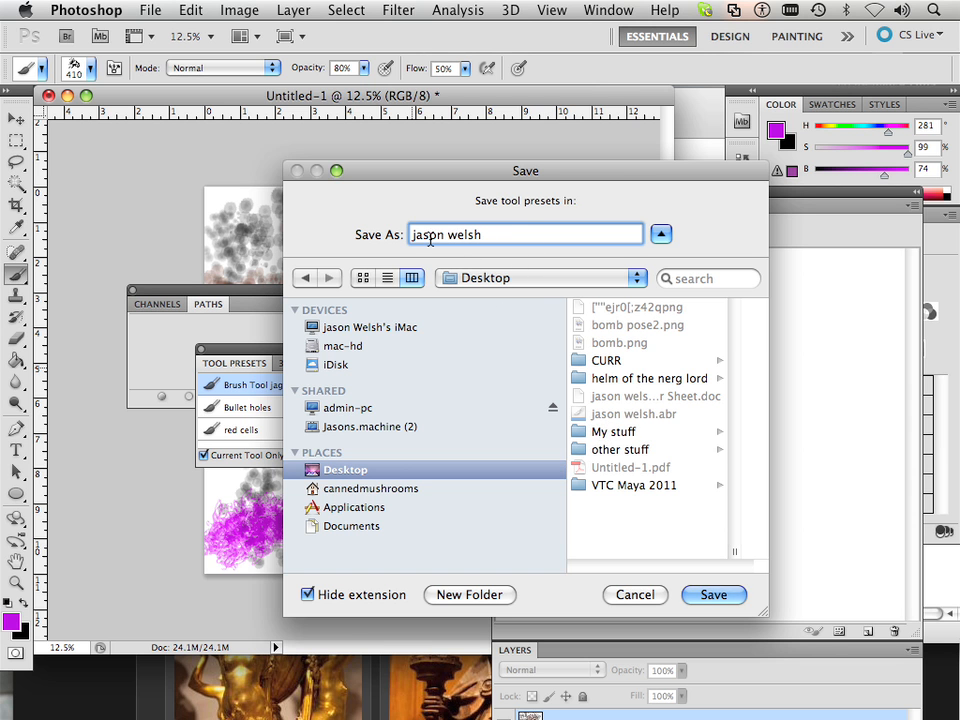
left_click(713, 594)
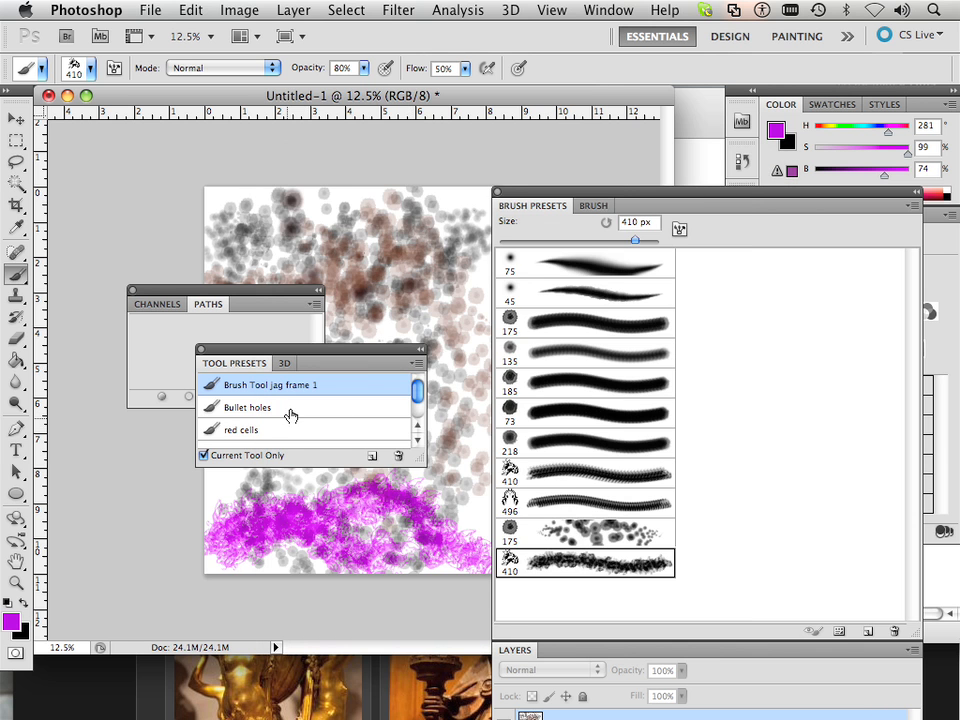
left_click(418, 363)
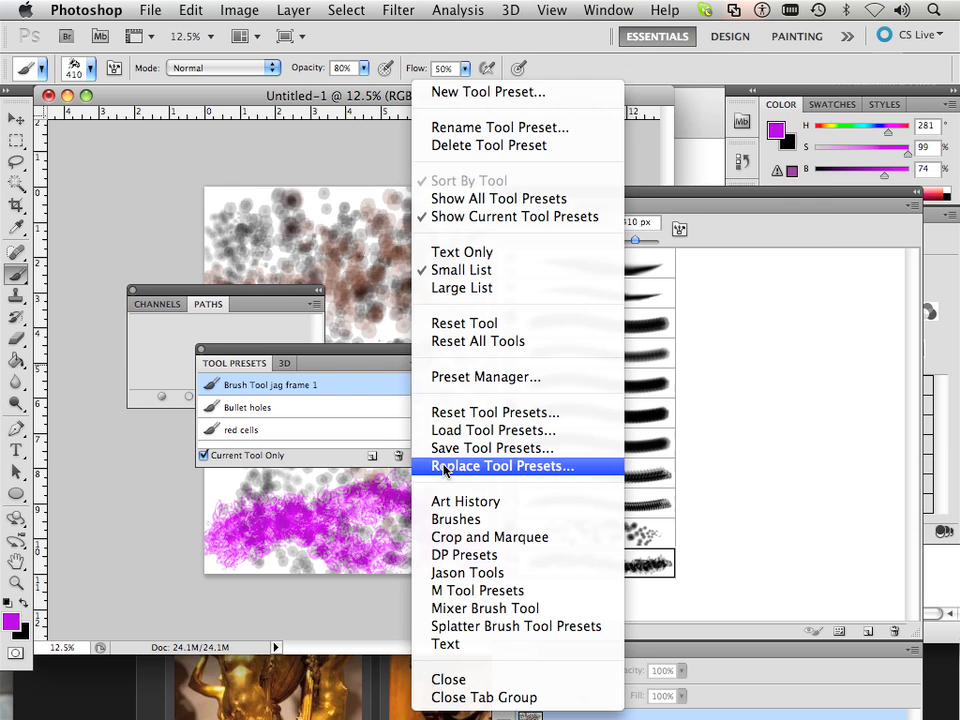
left_click(502, 466)
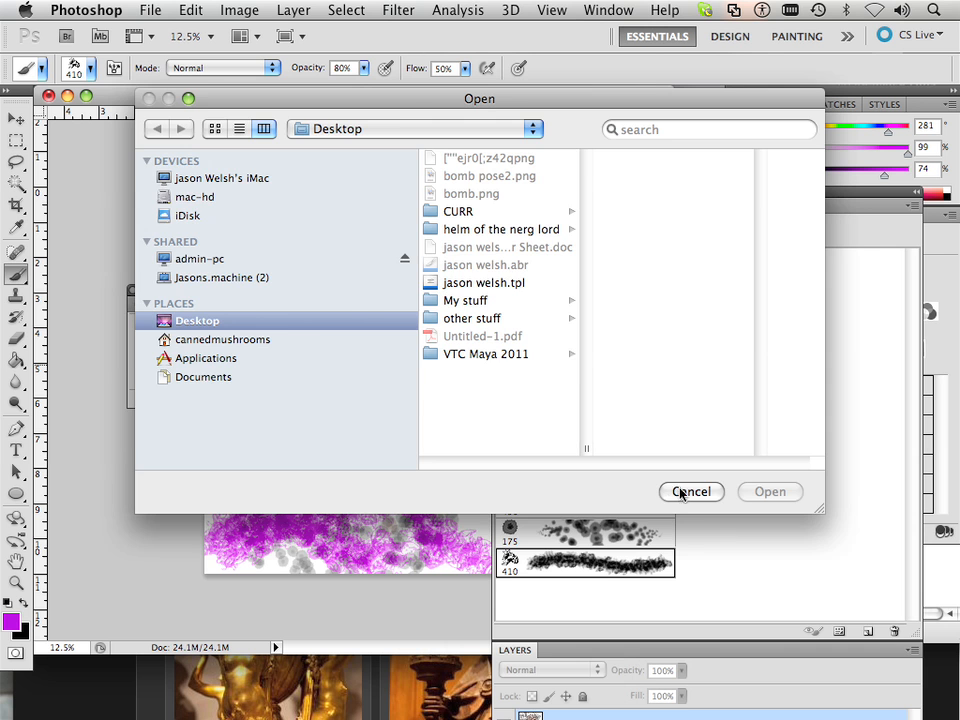
left_click(692, 491)
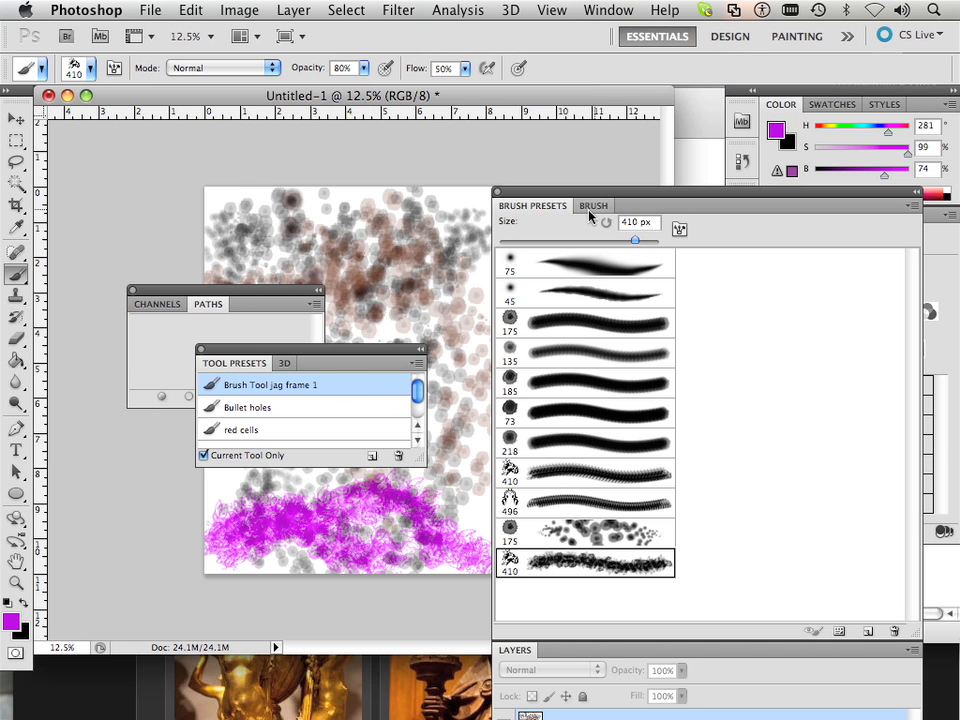
mouse_move(330, 415)
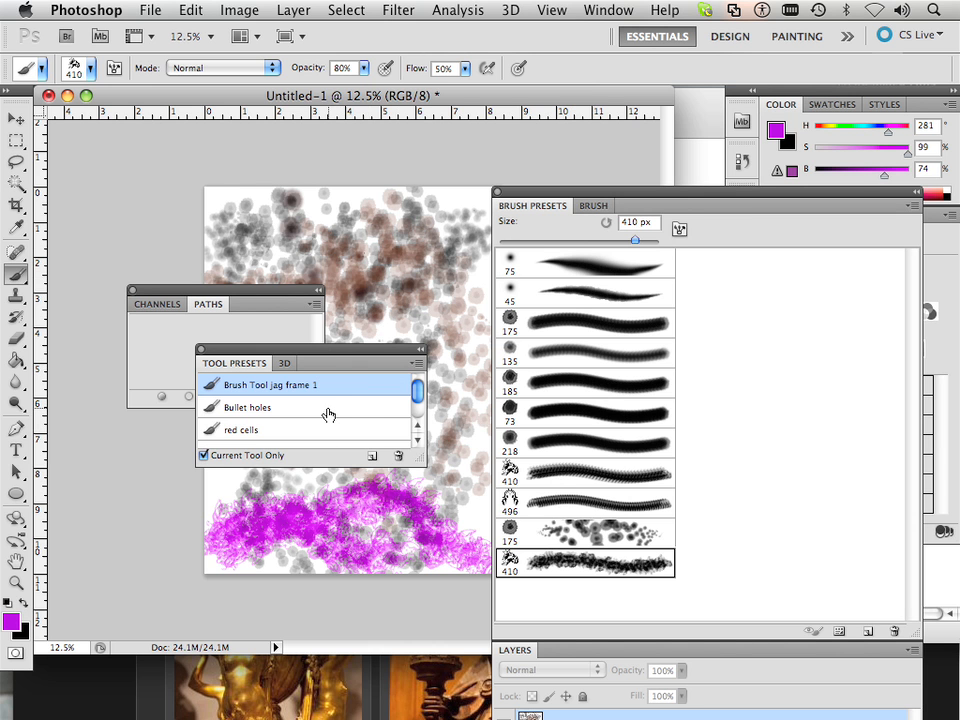